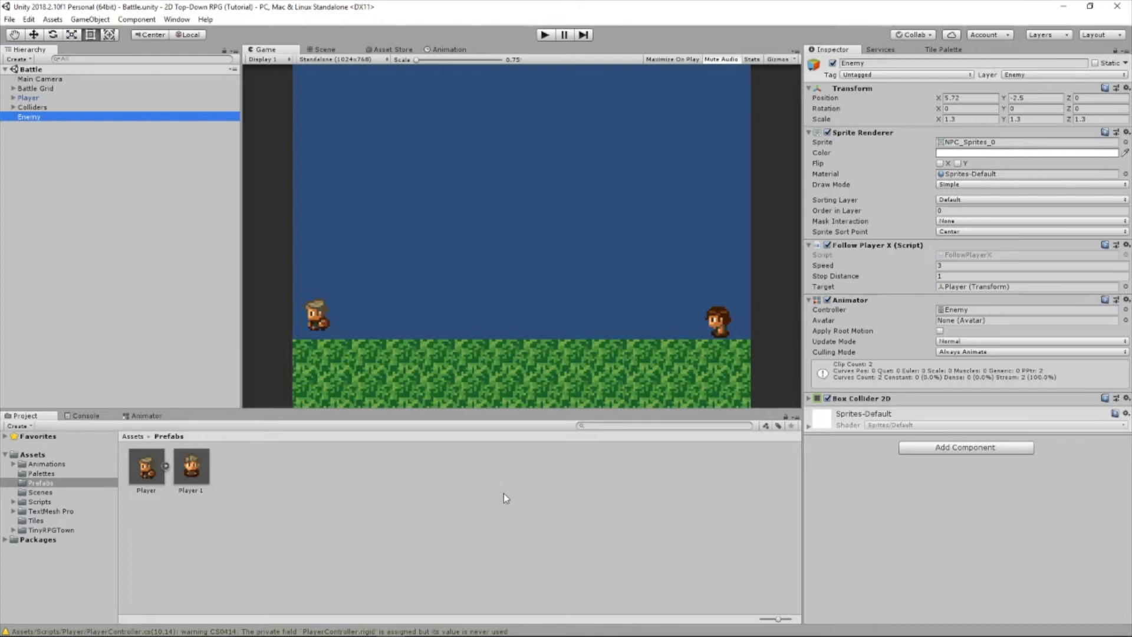
mouse_move(546, 532)
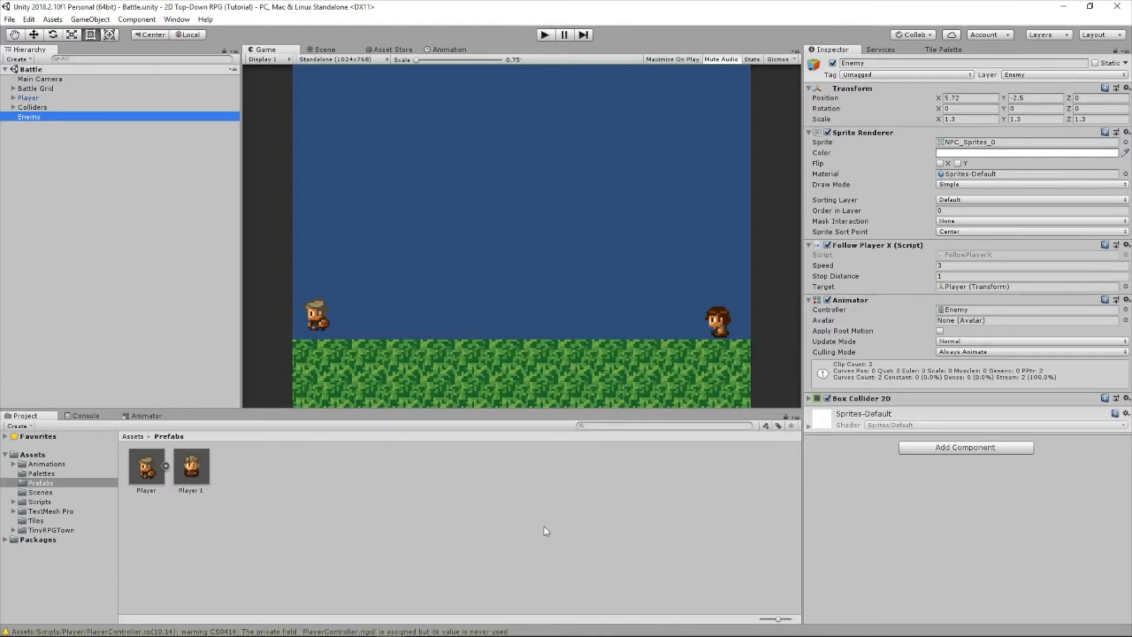
mouse_move(558, 507)
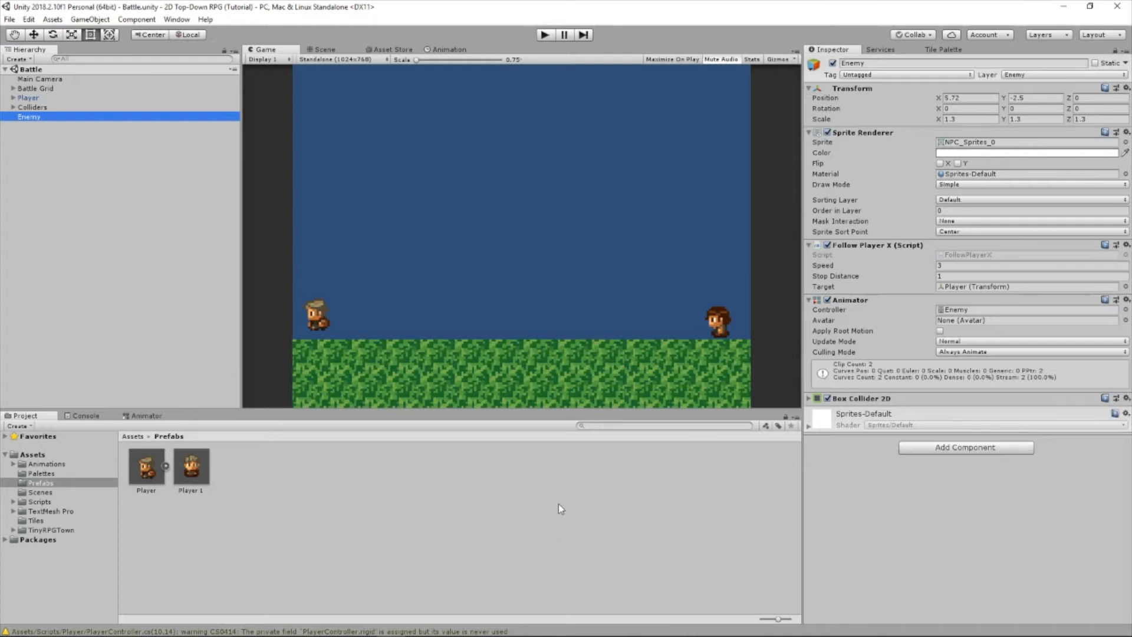
mouse_move(96, 453)
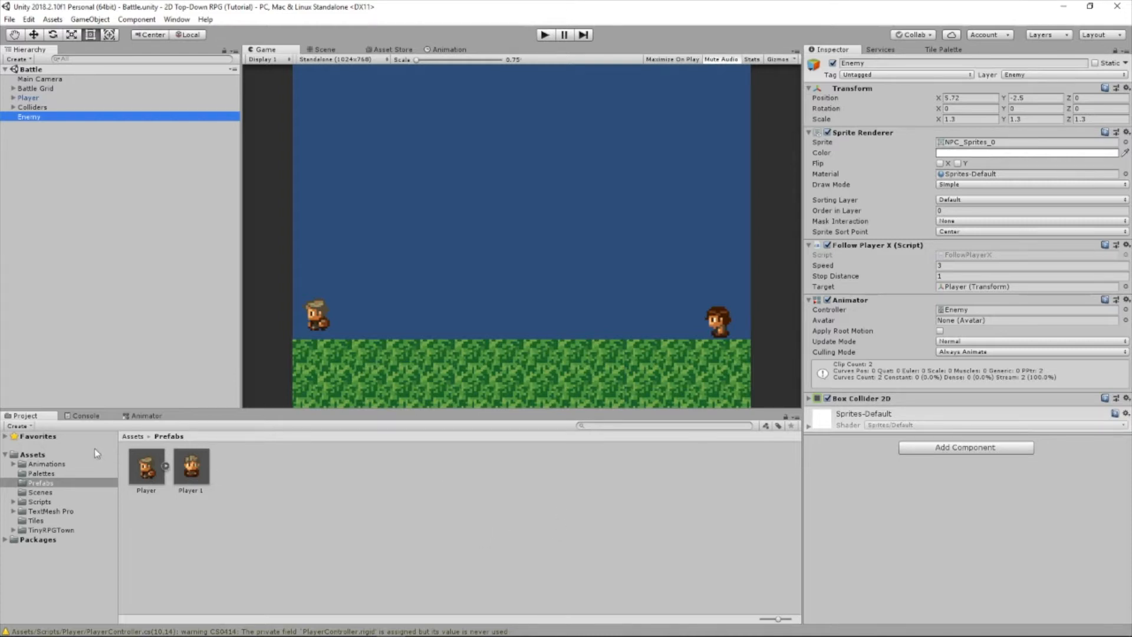
Load the Battle scene from the Scenes folder, discarding unsaved changes.
left_click(40, 492)
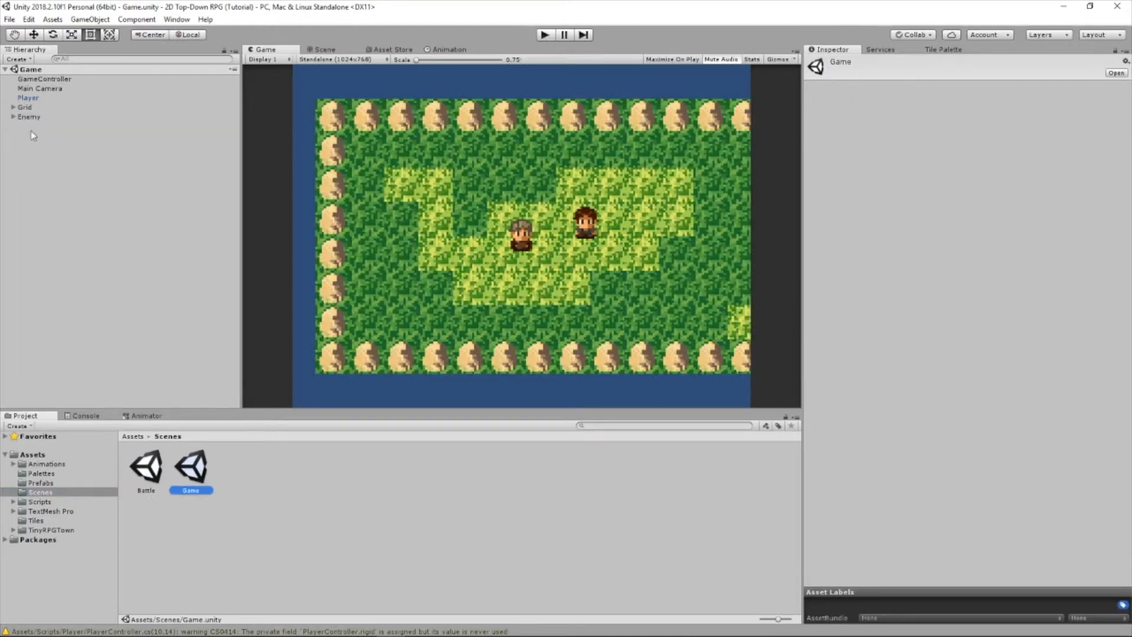
left_click(44, 79)
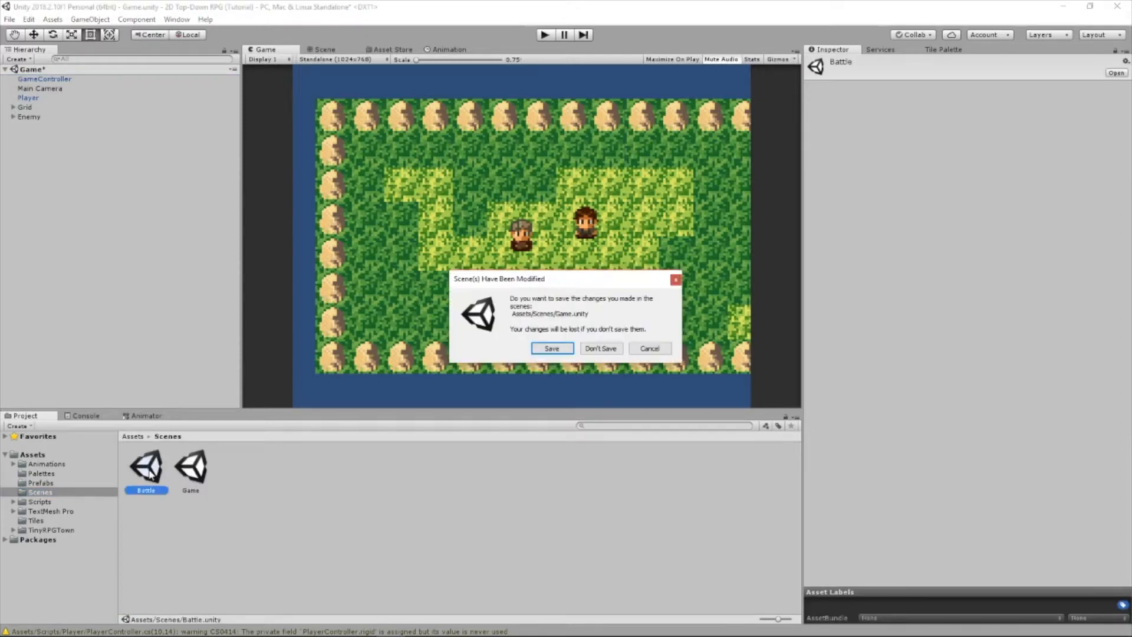
left_click(600, 348)
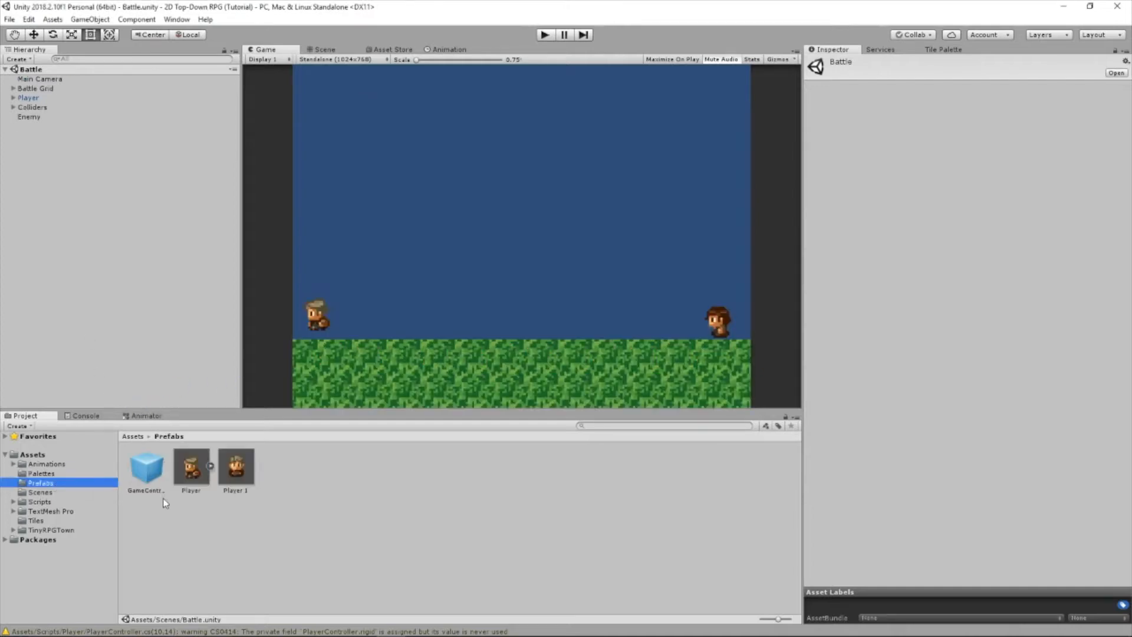
Add the GameController prefab to the Hierarchy and bring up its script component's options.
left_click(145, 465)
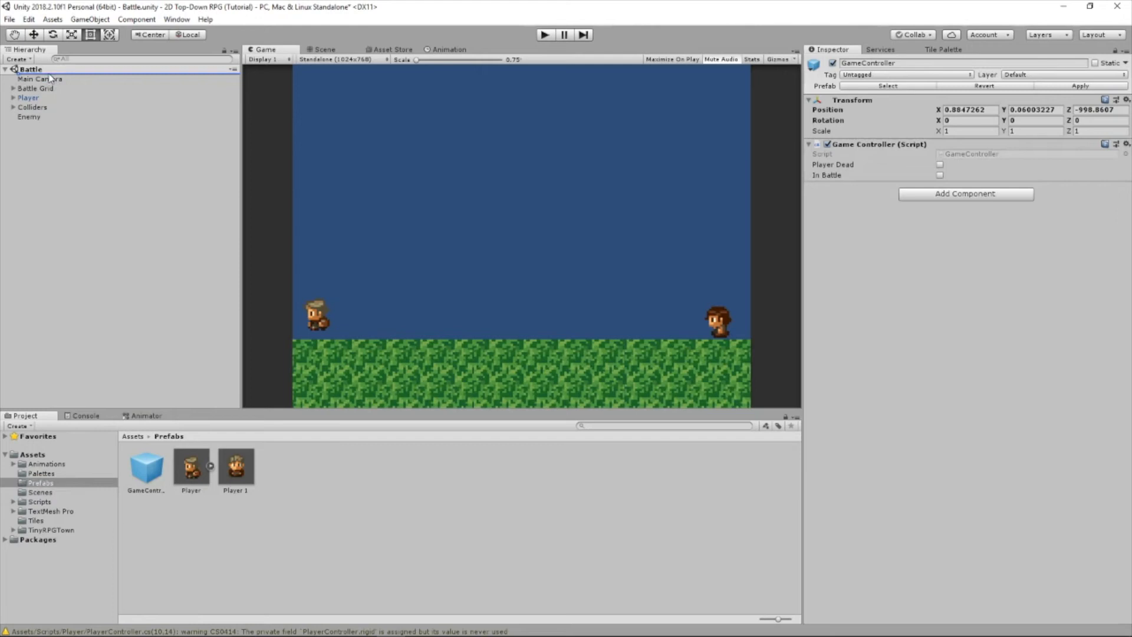
left_click(44, 78)
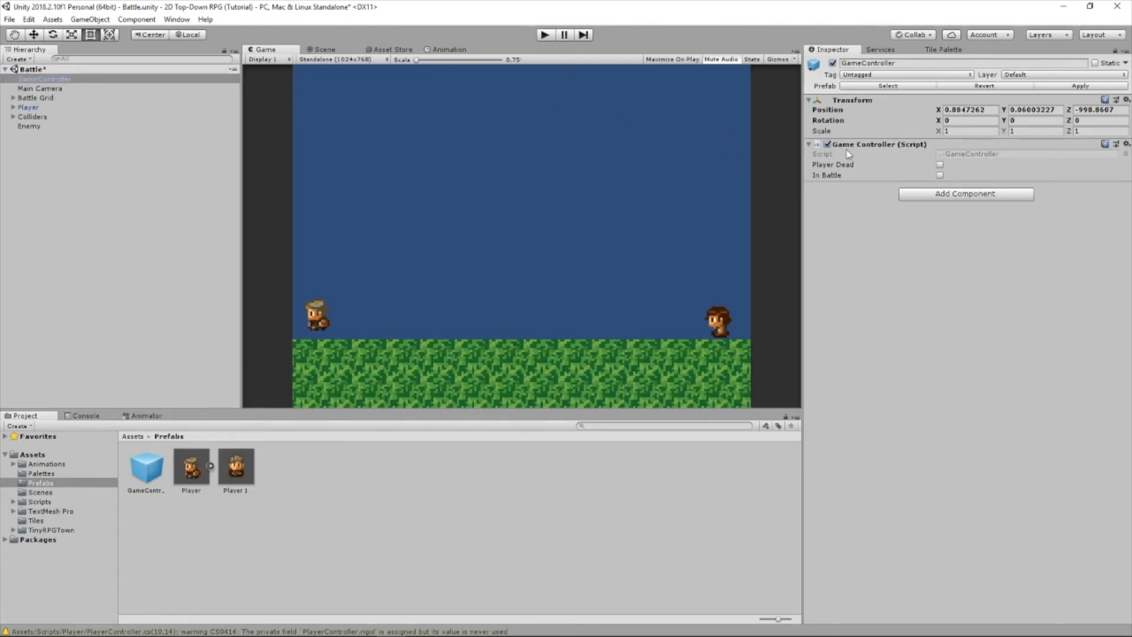
right_click(879, 143)
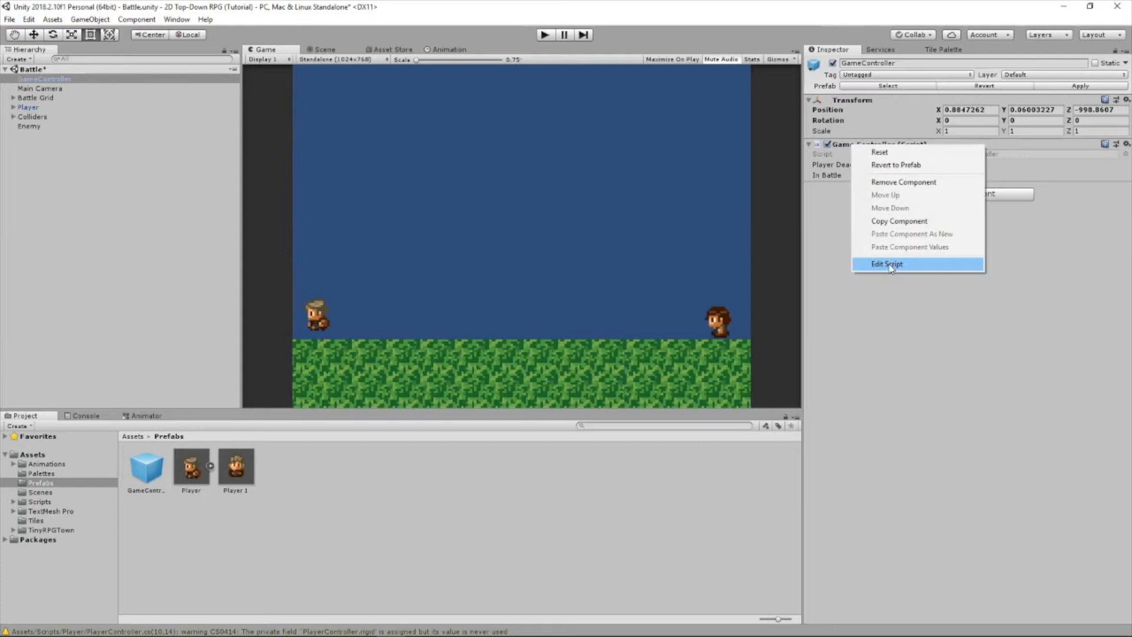
Edit GameController.cs in Visual Studio and review its player HP and enemy damage fields.
left_click(887, 263)
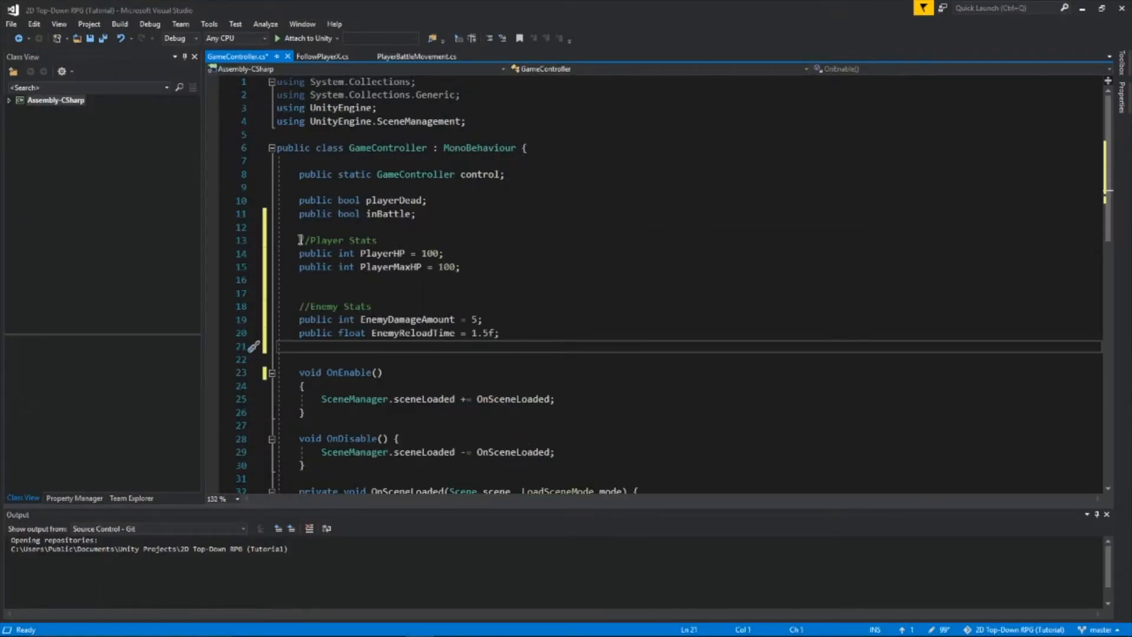
left_click(378, 239)
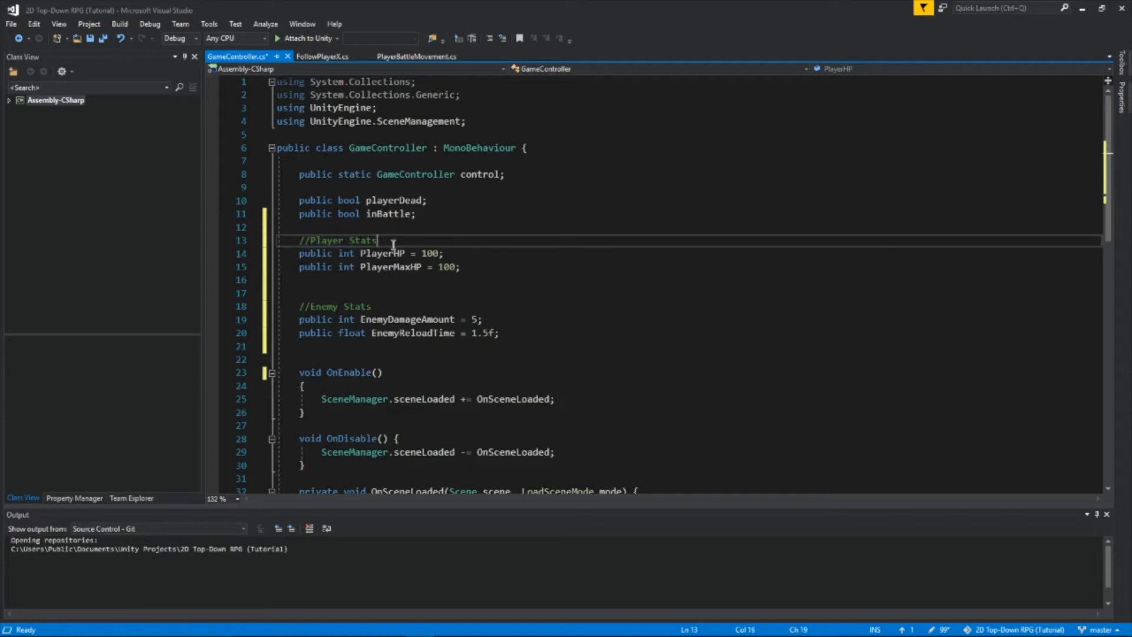
mouse_move(379, 267)
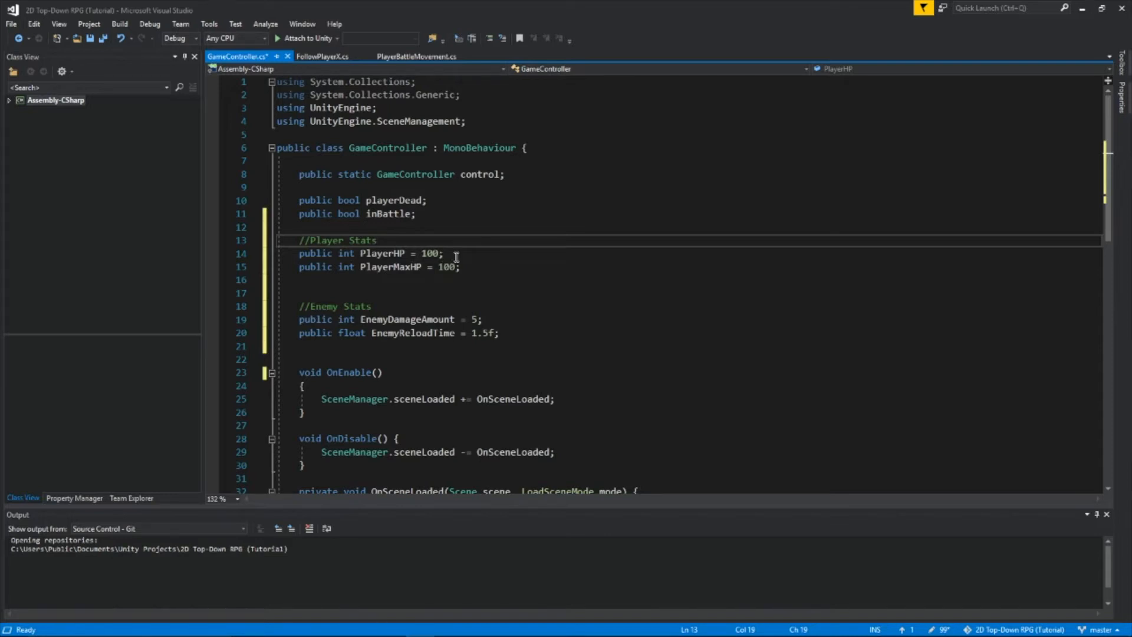
mouse_move(425, 268)
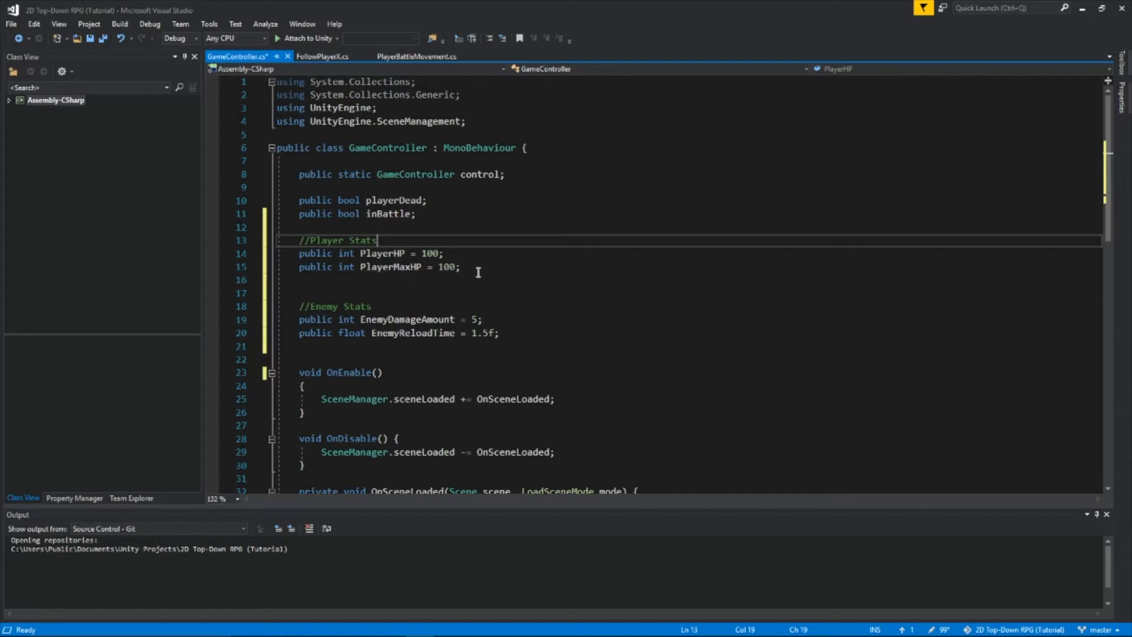
scroll("down", 3)
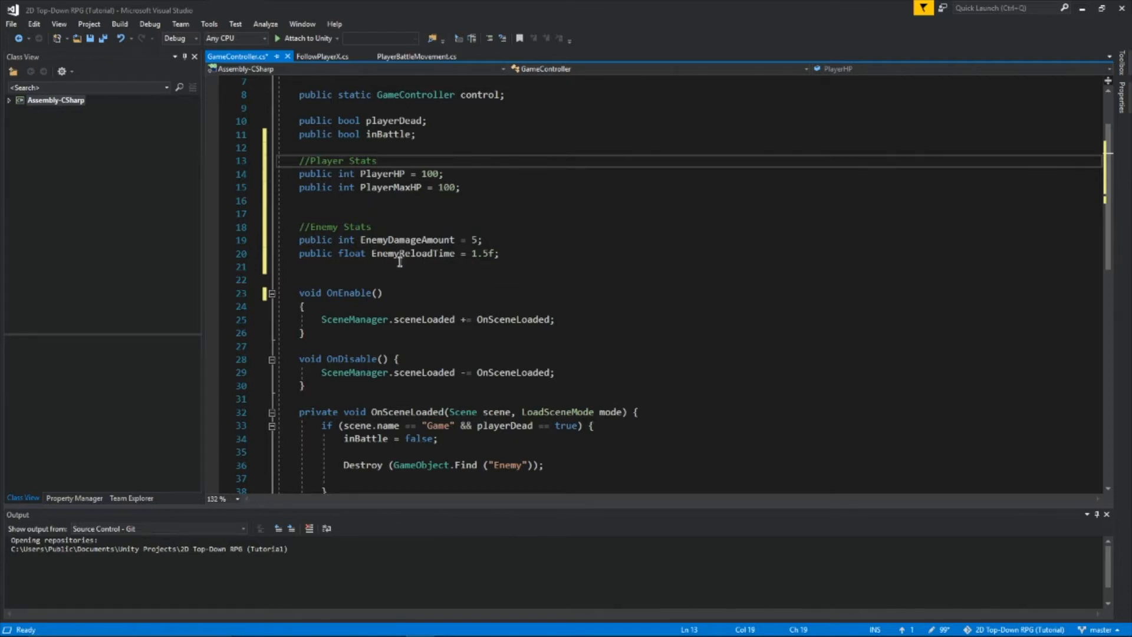
mouse_move(510, 259)
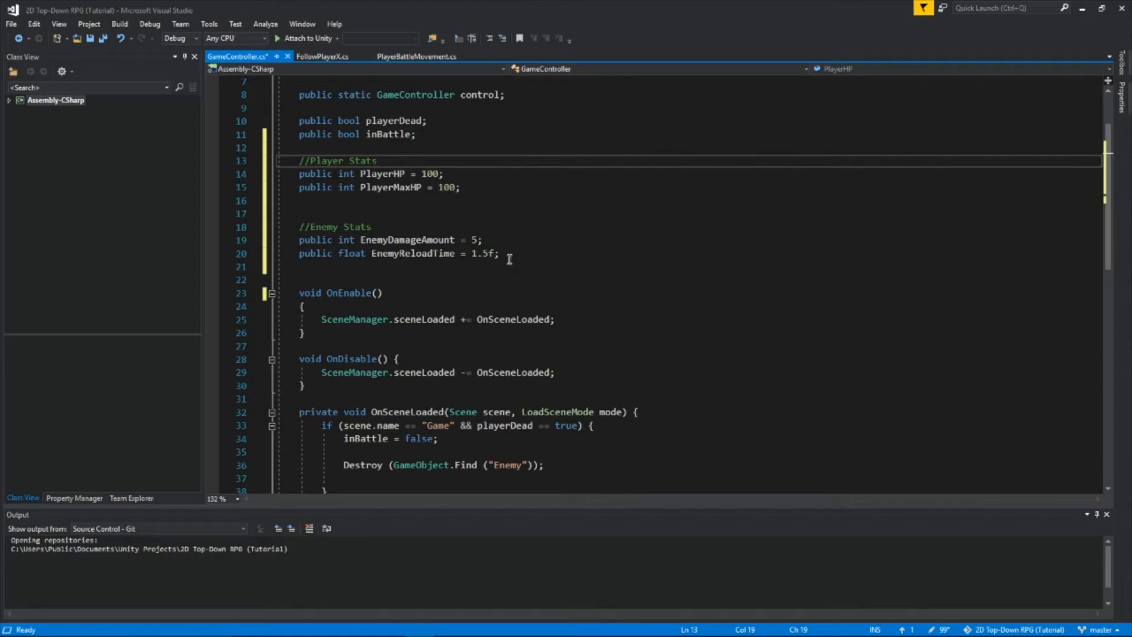
mouse_move(507, 252)
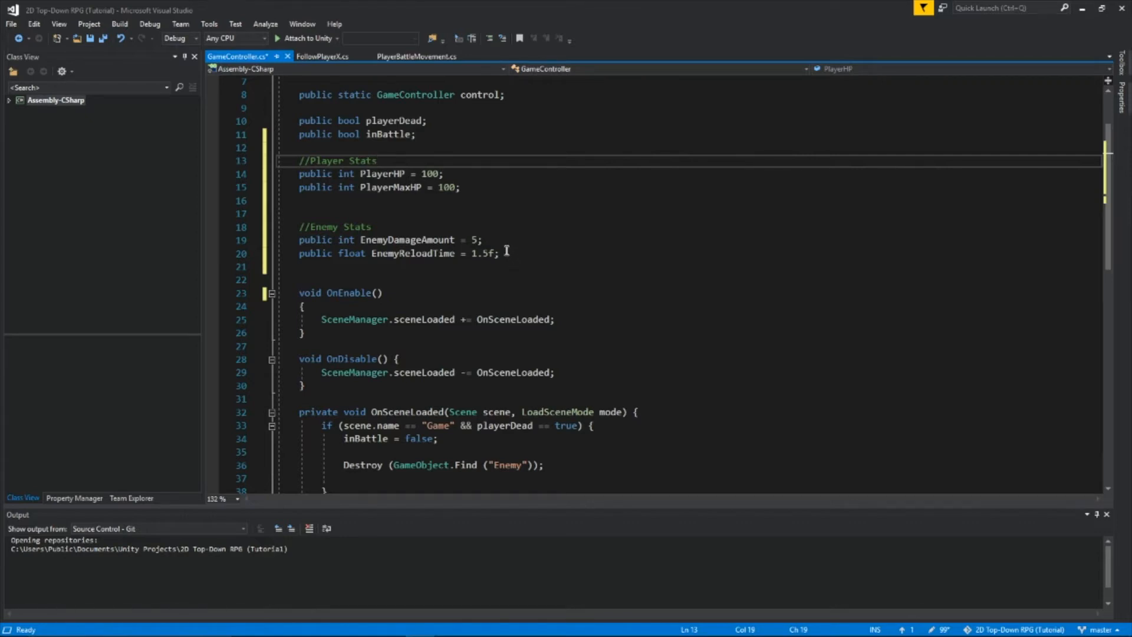
left_click(375, 160)
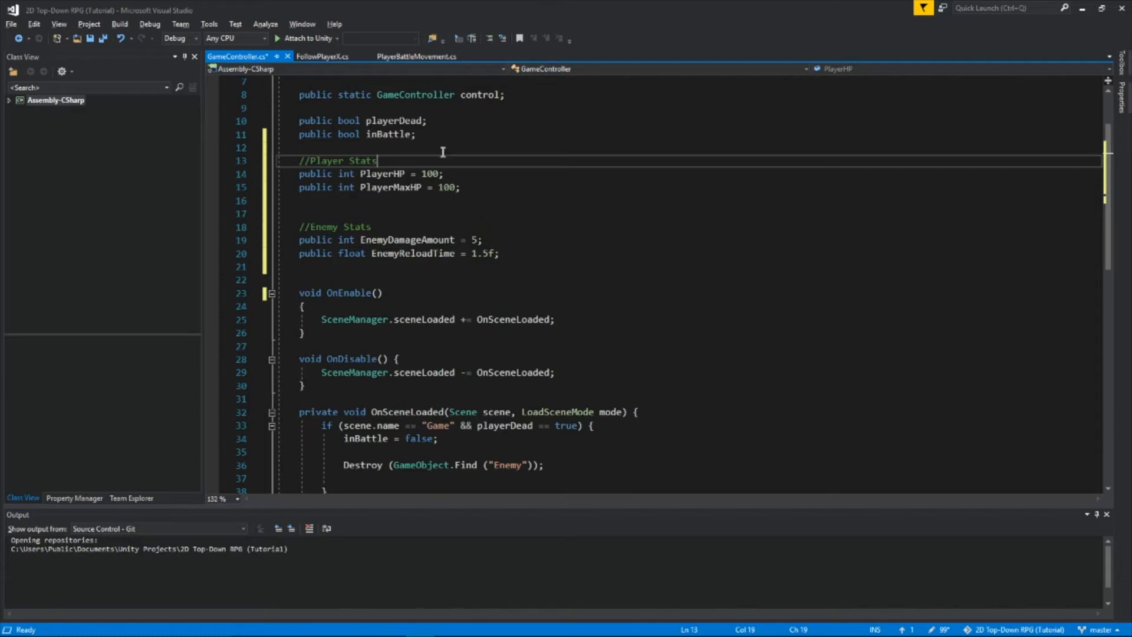
Log GameController.control.PlayerHP in FollowPlayerX's Start method and save both scripts.
left_click(322, 57)
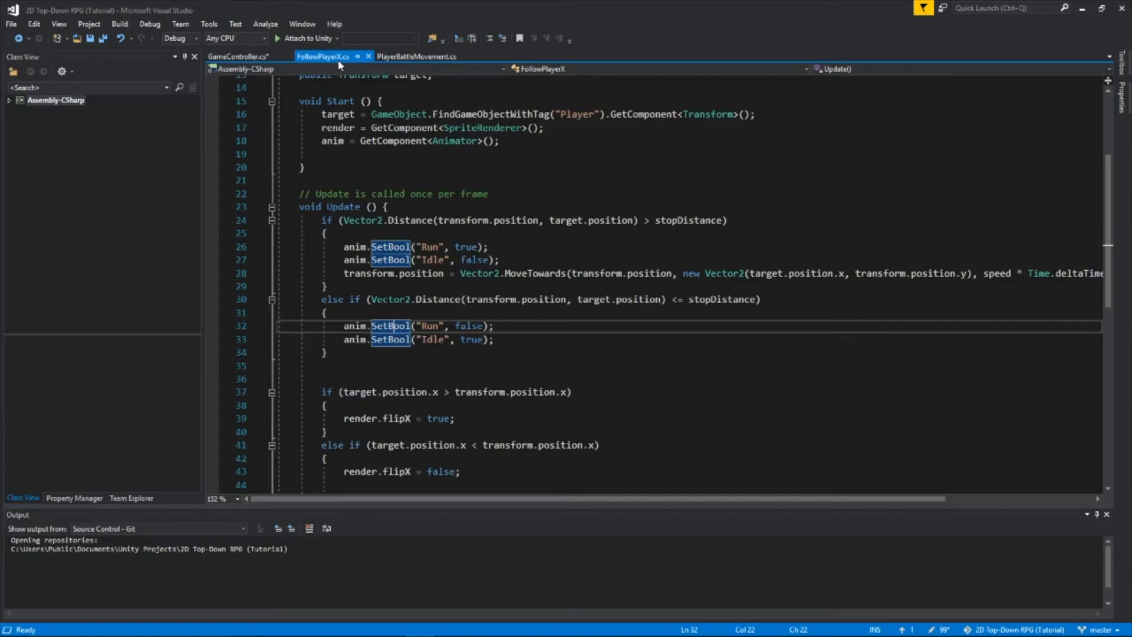
scroll("up", 3)
type("Debug.Log(GameController.control.PlayerHP);")
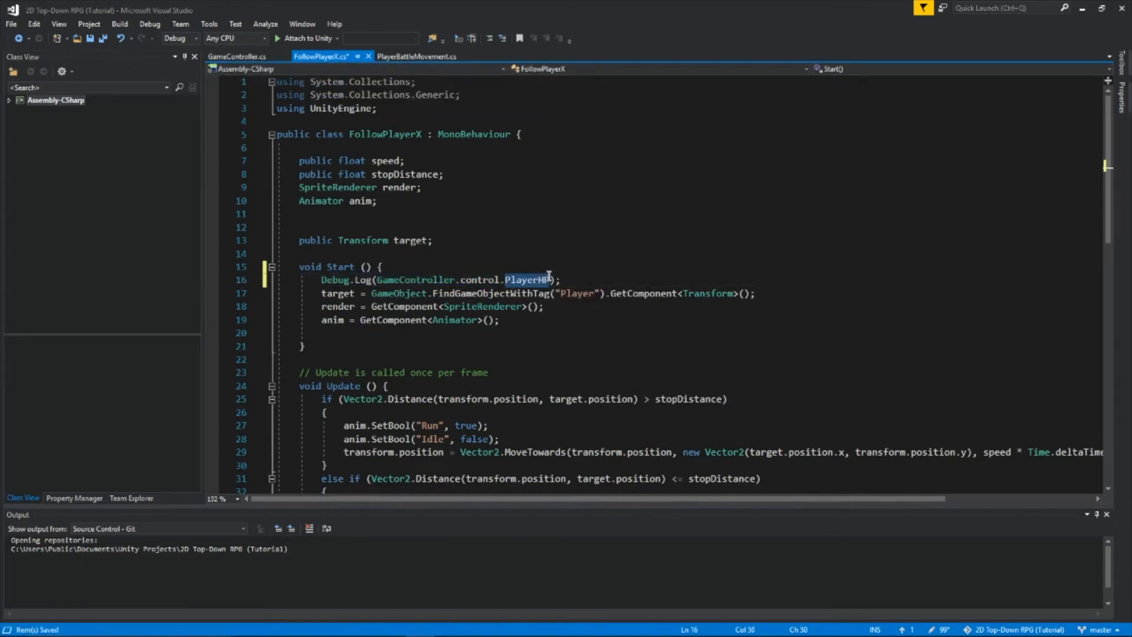
left_click(237, 56)
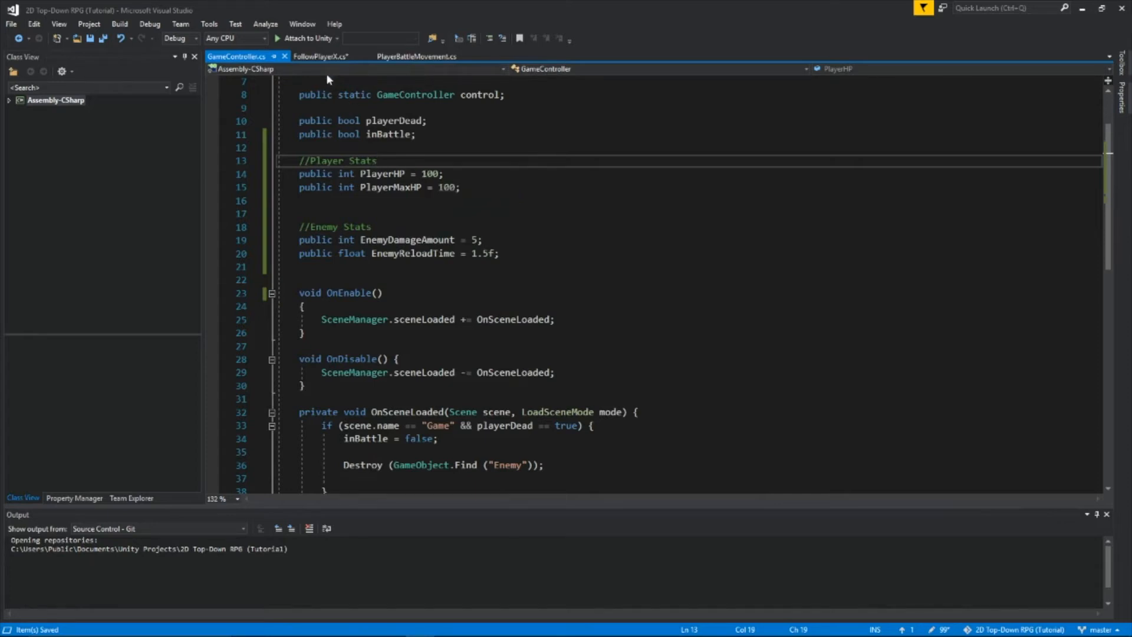
left_click(320, 57)
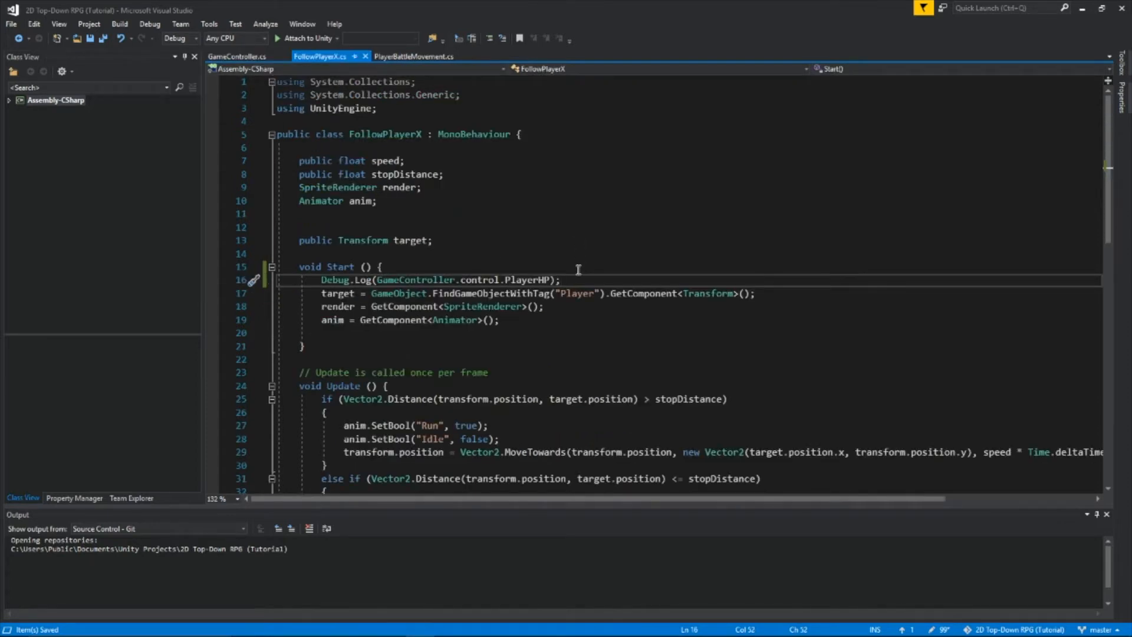
Add Update() capping PlayerHP at PlayerMaxHP in GameController and set starting PlayerHP to 150.
left_click(237, 57)
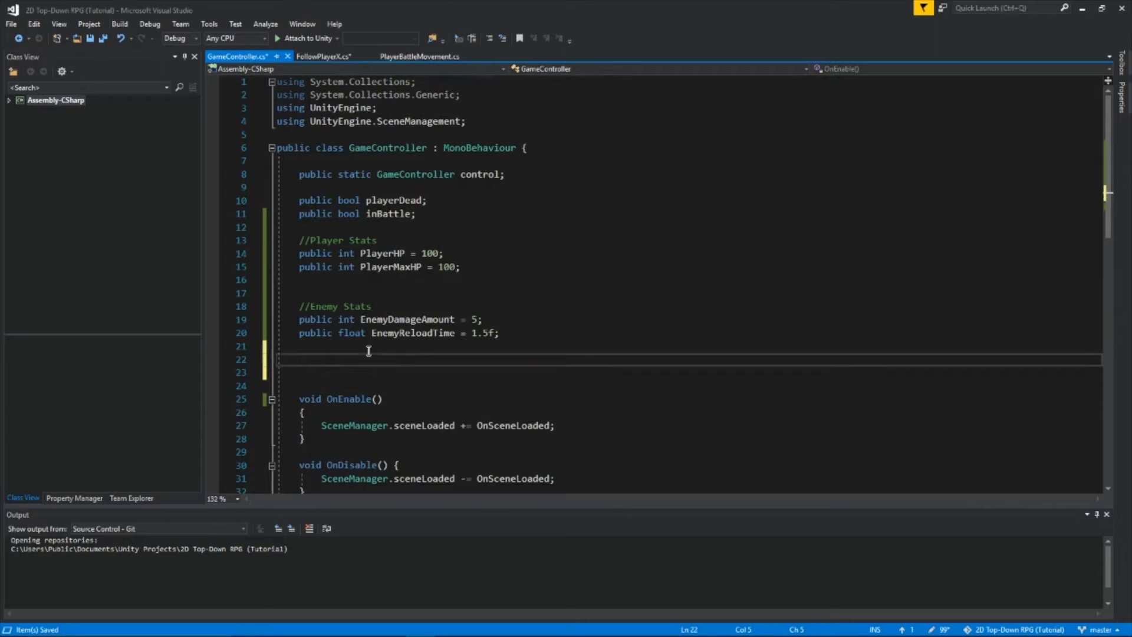
type("private void Update()")
type("PlayerHP = PlayerMaxHP;")
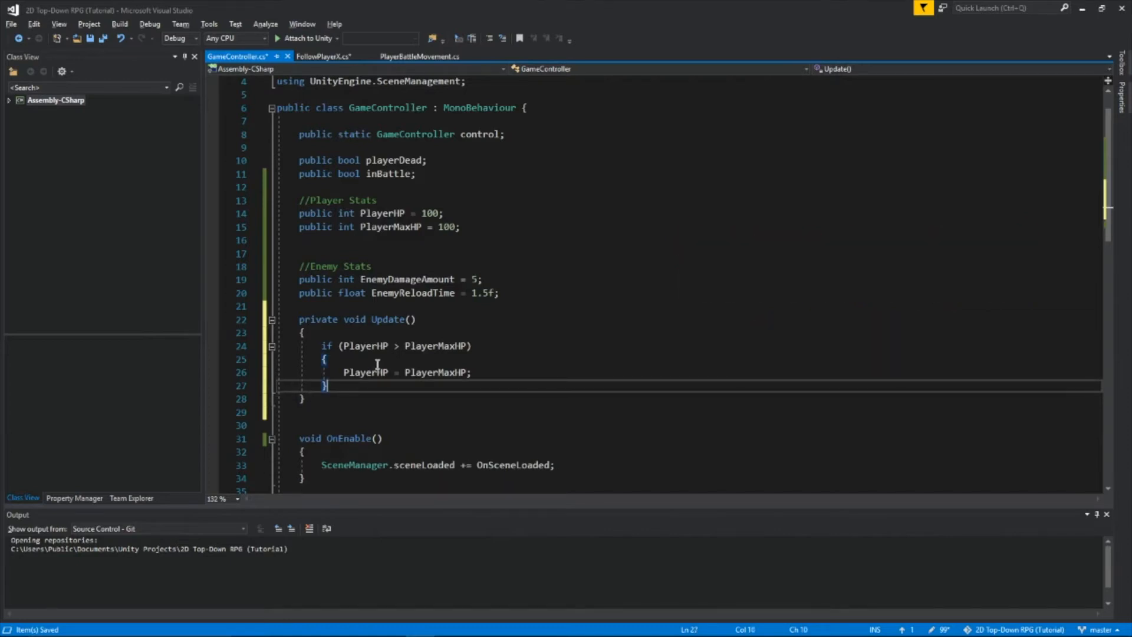
mouse_move(457, 372)
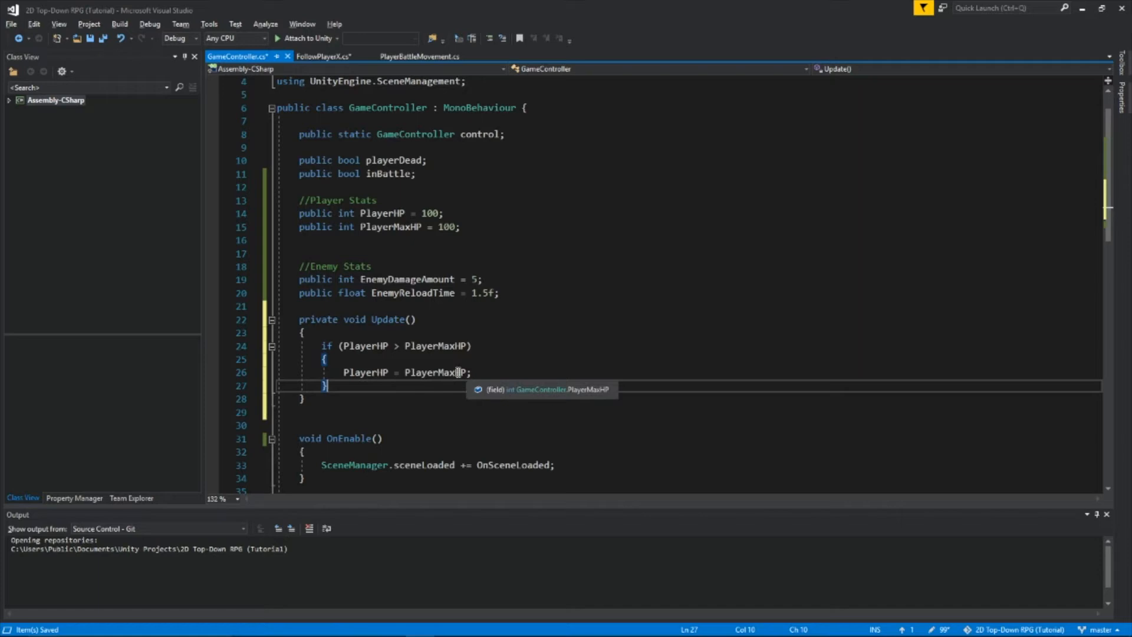
scroll("up", 3)
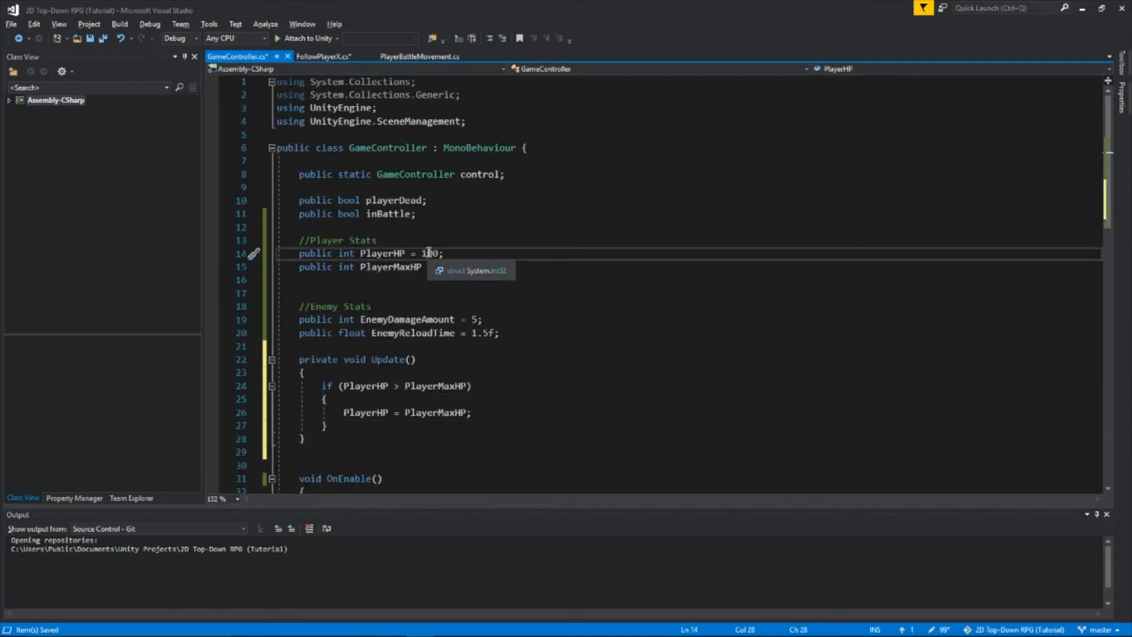
type("= 100;")
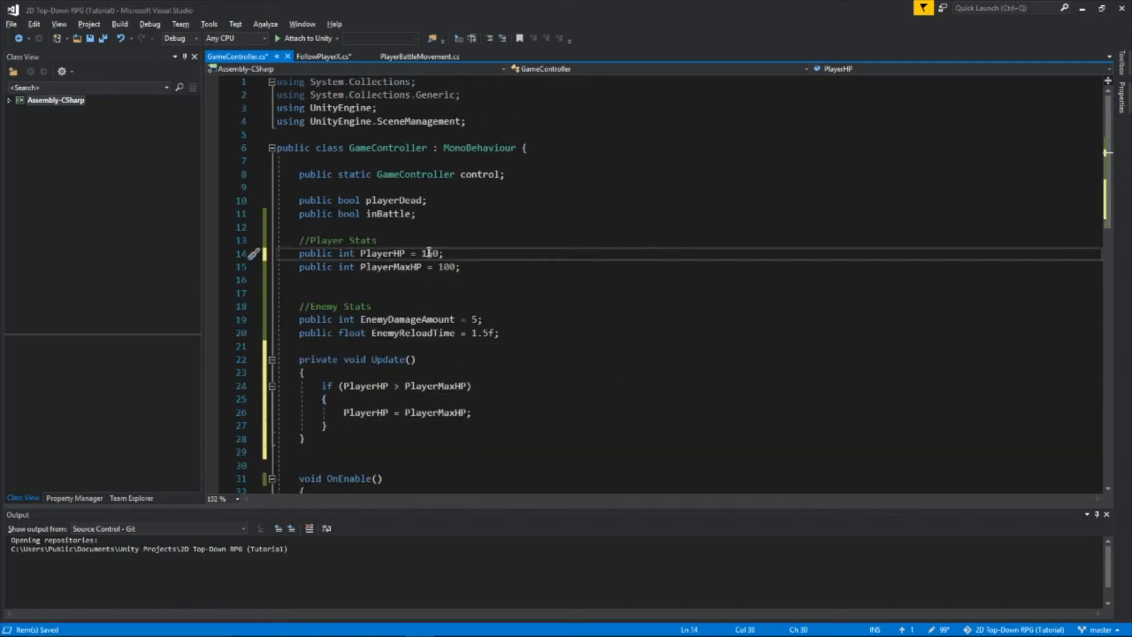
type("150")
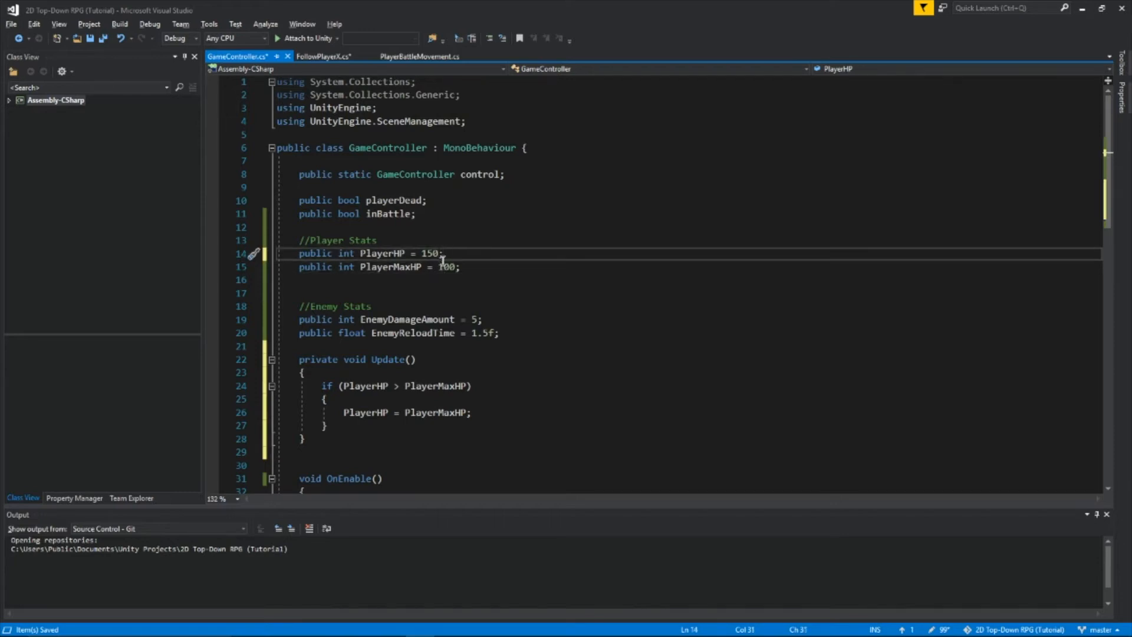
left_click(319, 56)
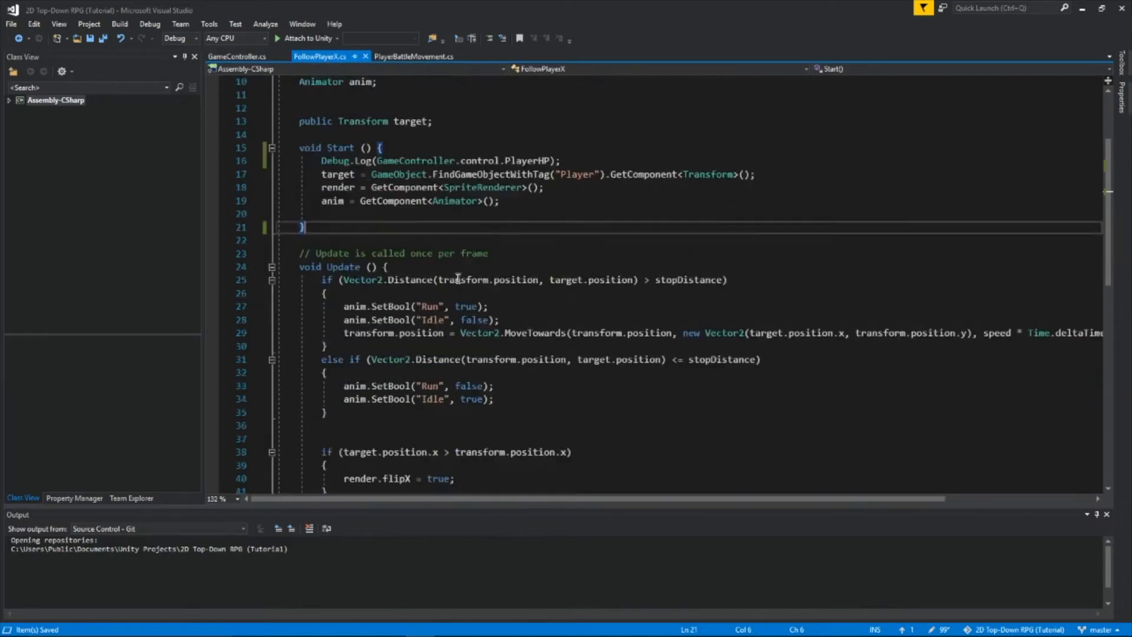
Review the DamagePlayer coroutine in FollowPlayerX against the GameController stats.
scroll("down", 3)
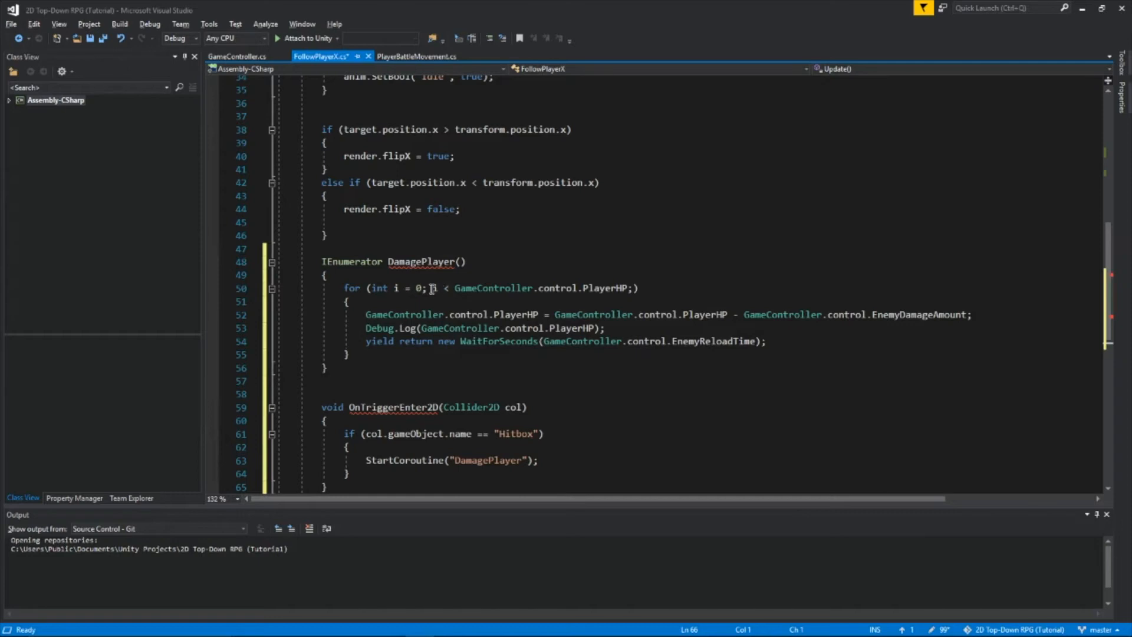
mouse_move(435, 288)
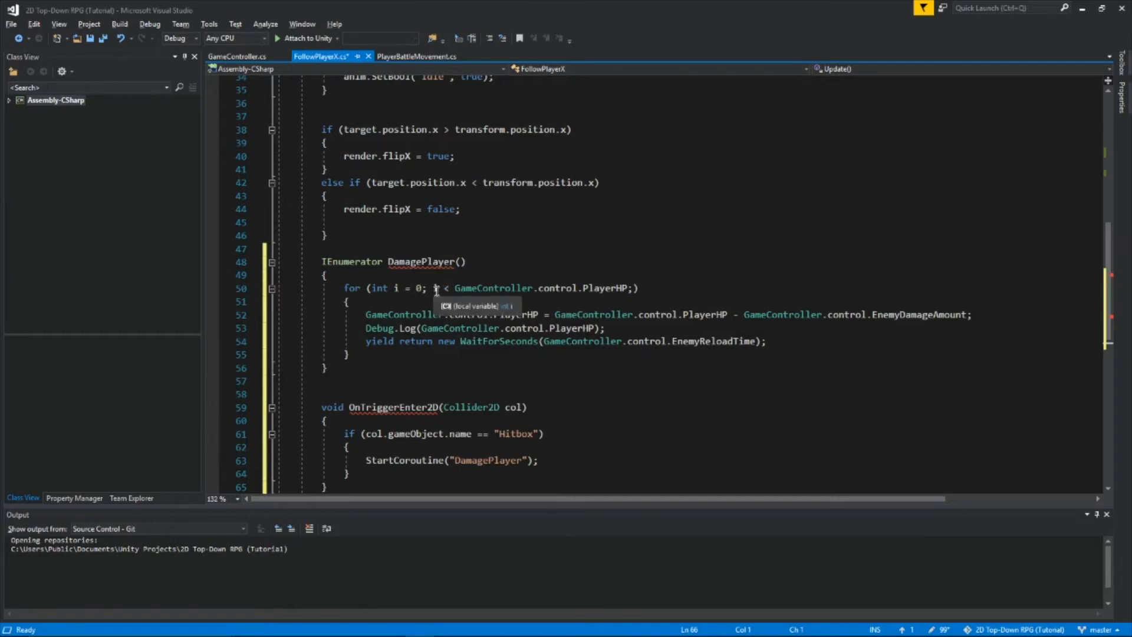
mouse_move(506, 287)
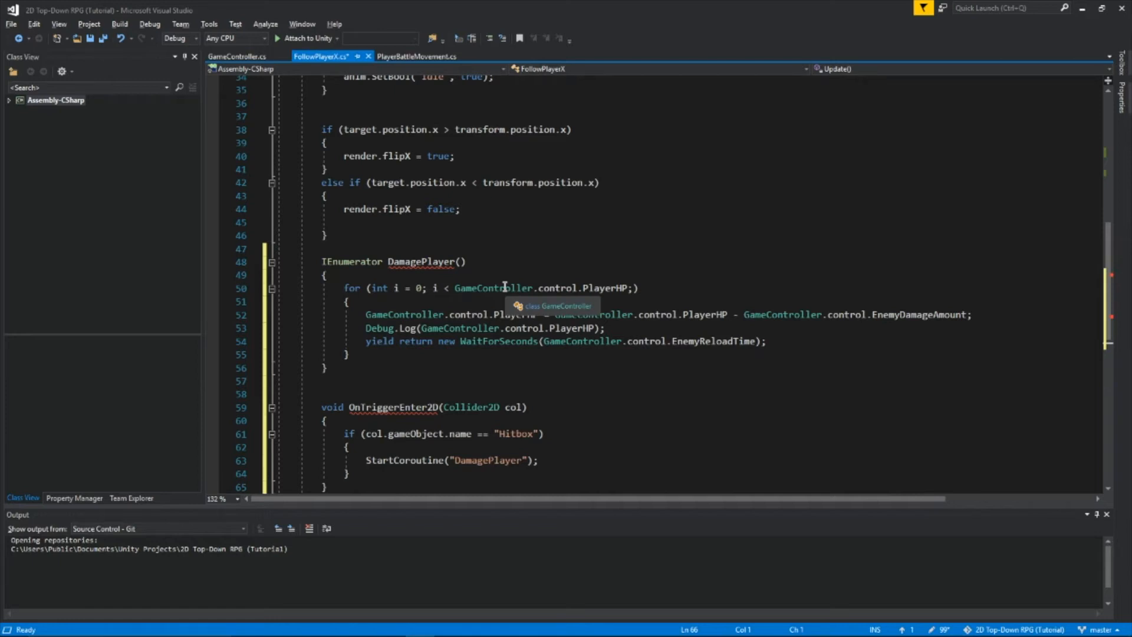
mouse_move(507, 314)
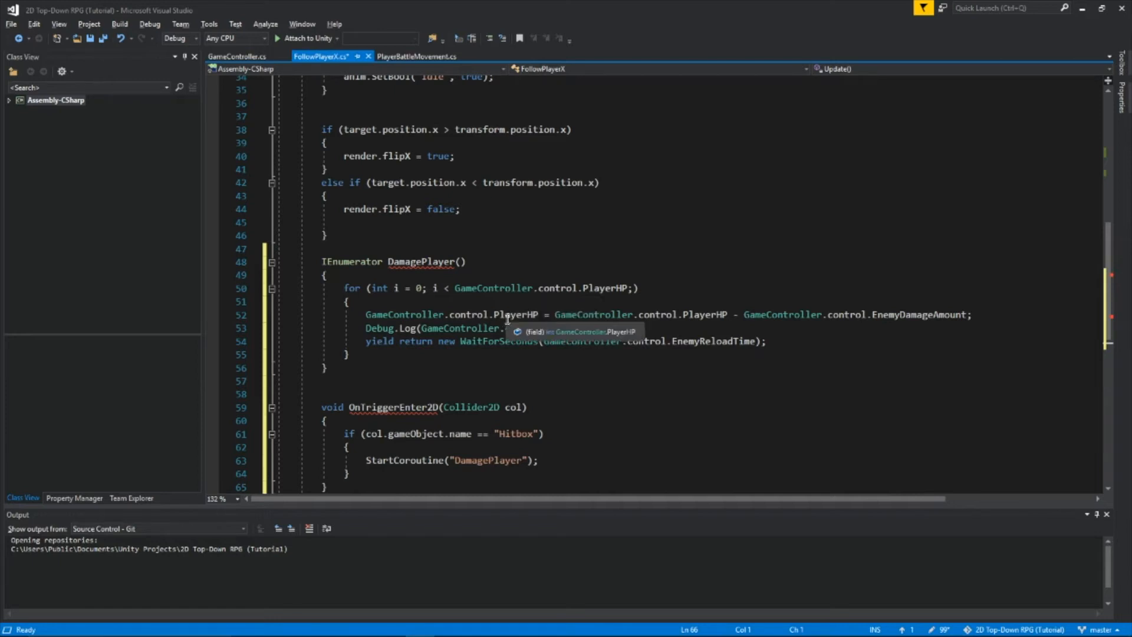
mouse_move(850, 302)
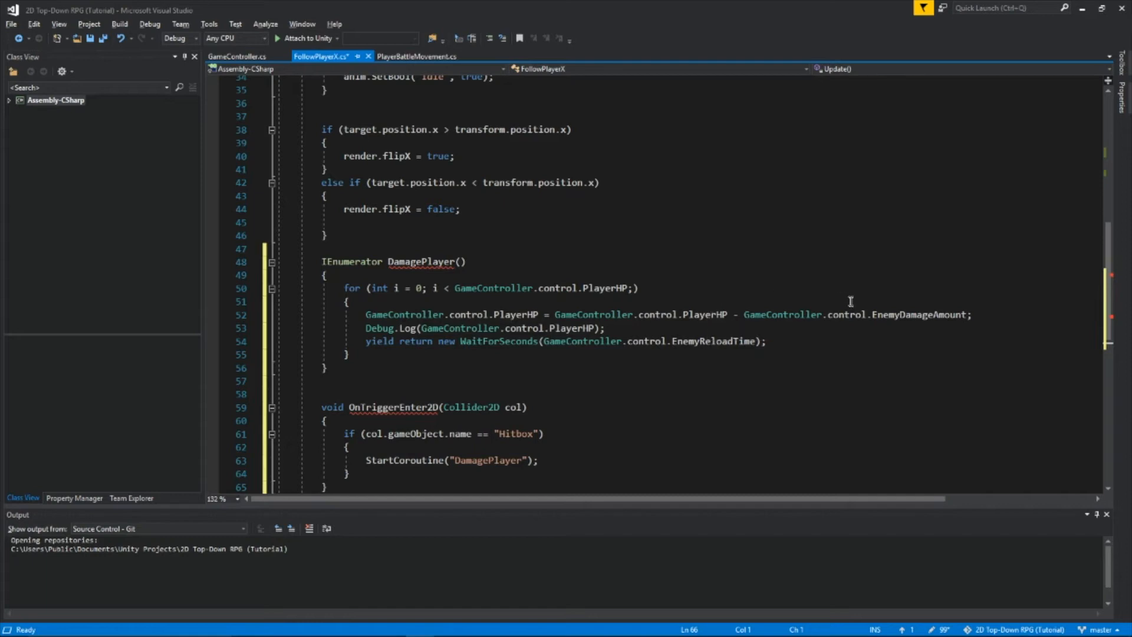
scroll("up", 3)
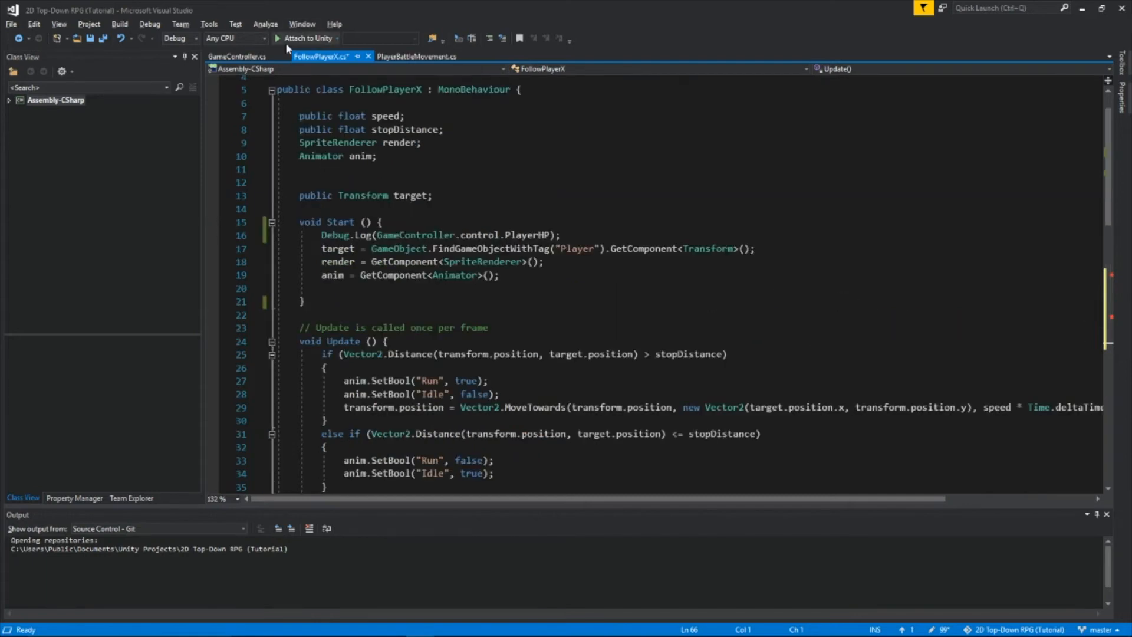
left_click(237, 57)
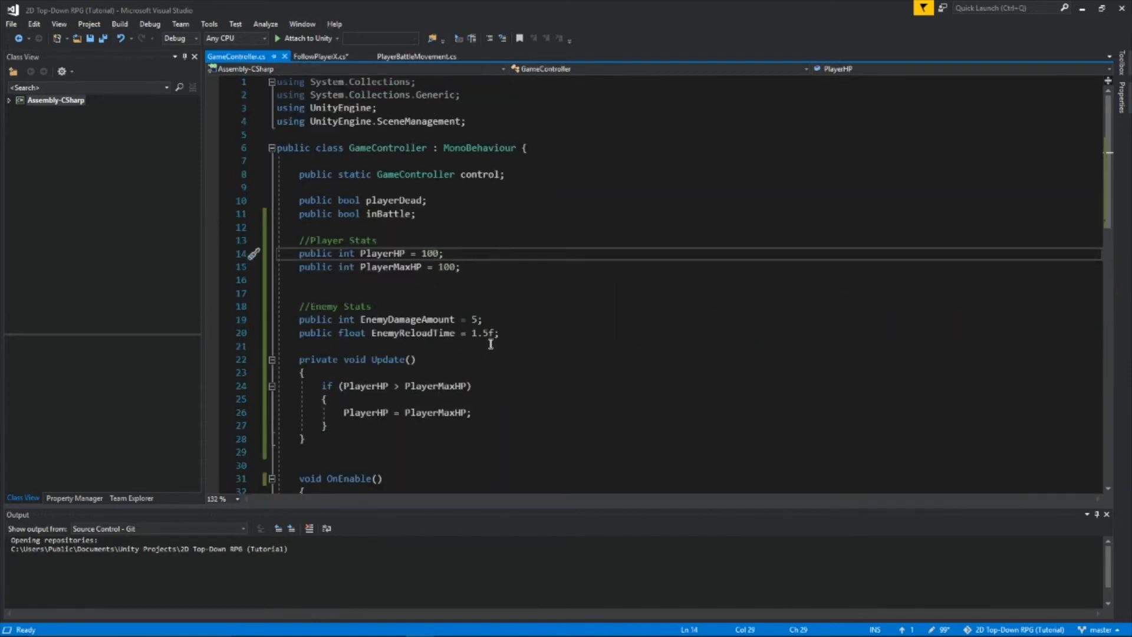
left_click(318, 57)
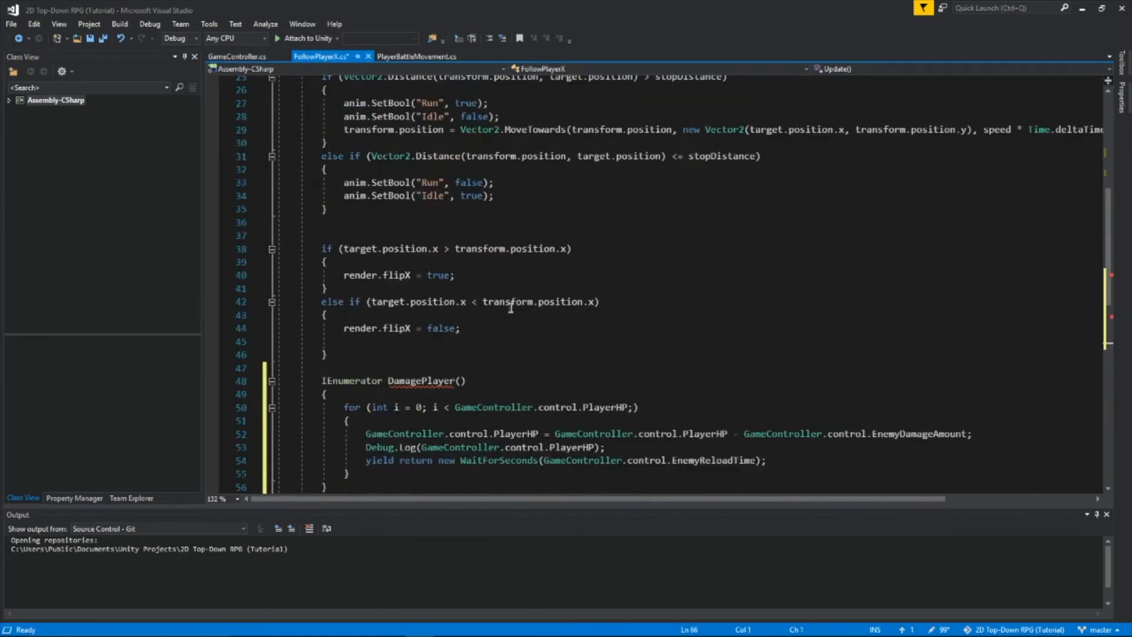
scroll("down", 3)
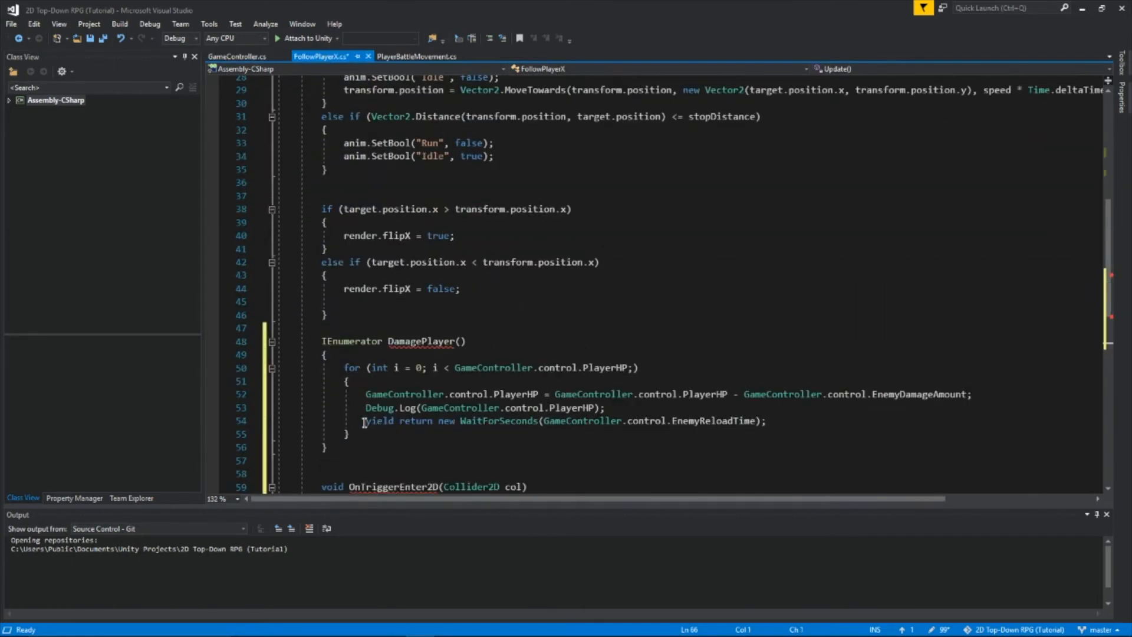
Save FollowPlayerX with Ctrl+S and move to the branch where the enemy chases the player.
double_click(377, 421)
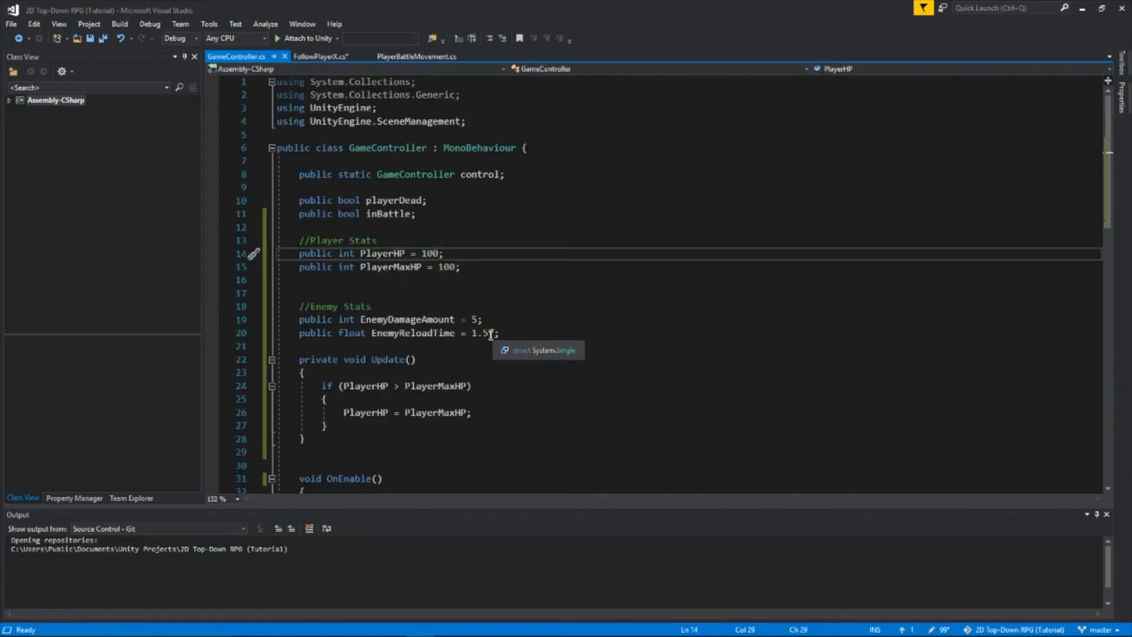
mouse_move(321, 56)
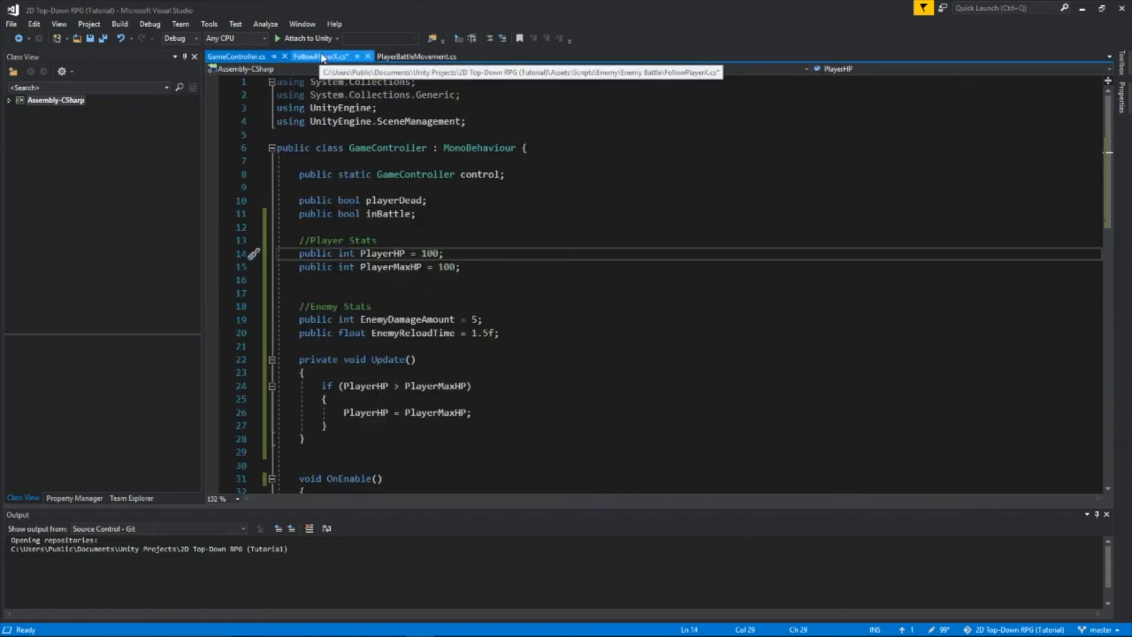
left_click(319, 57)
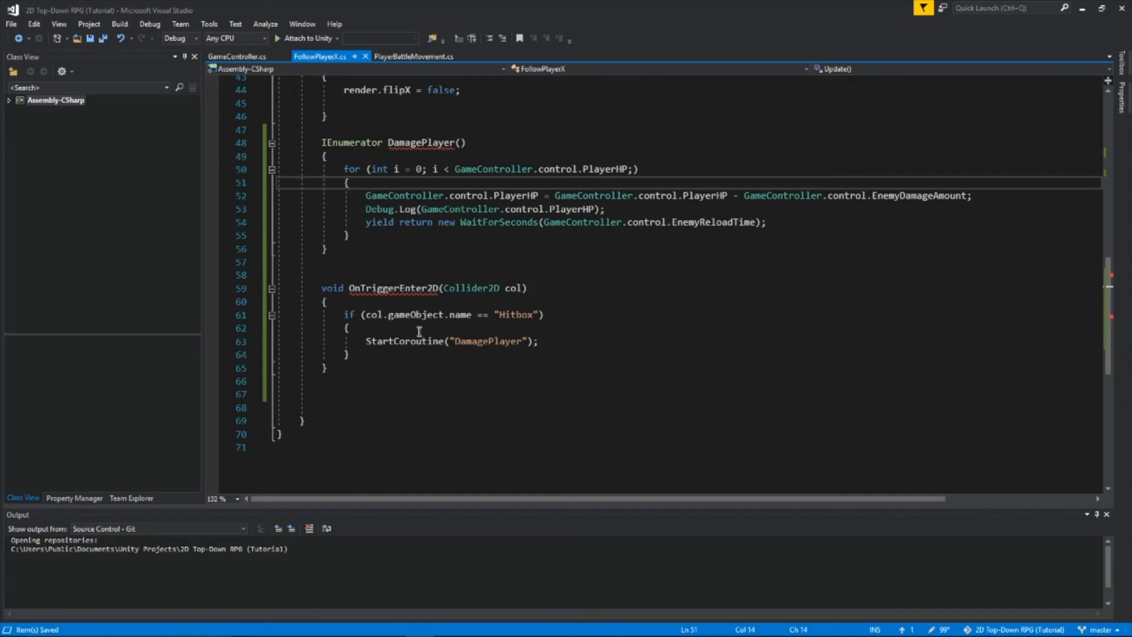
scroll("up", 3)
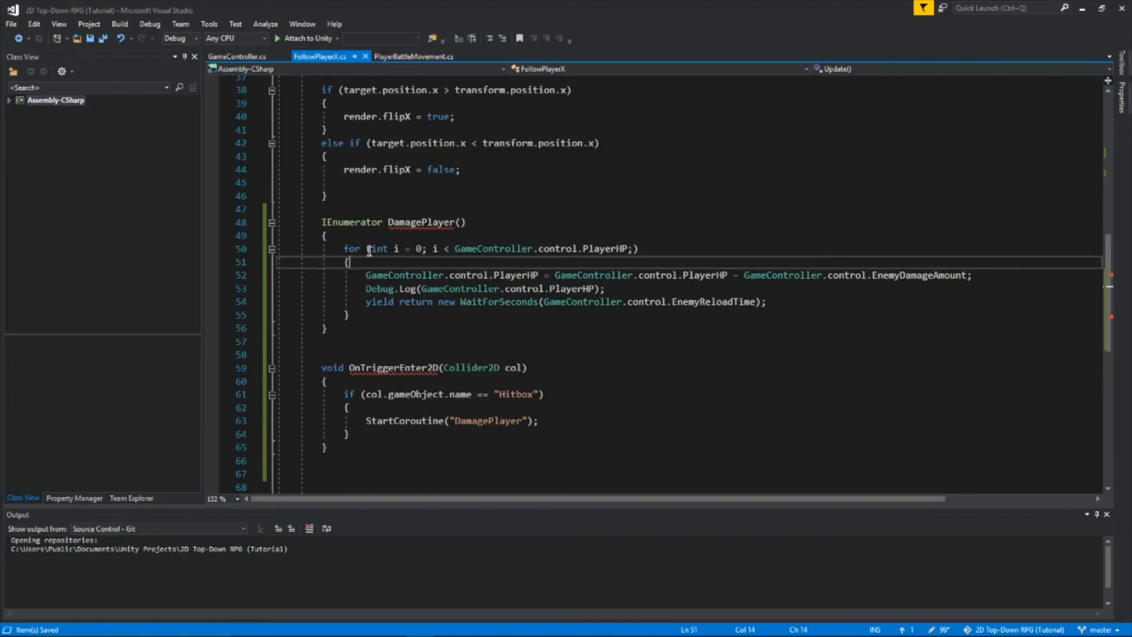
scroll("up", 3)
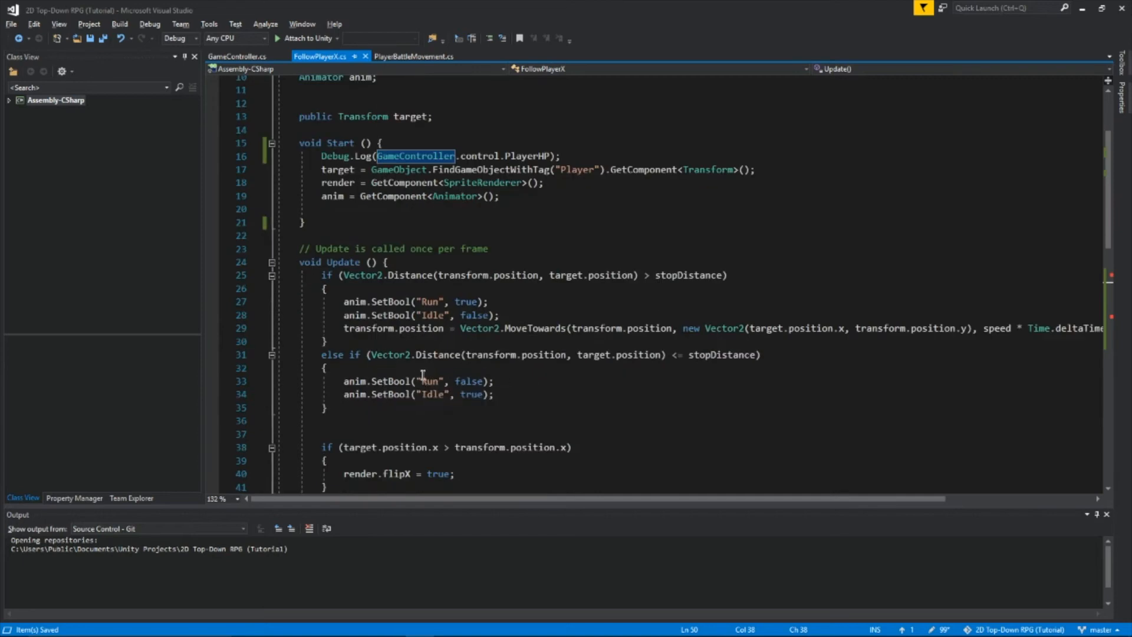
mouse_move(422, 372)
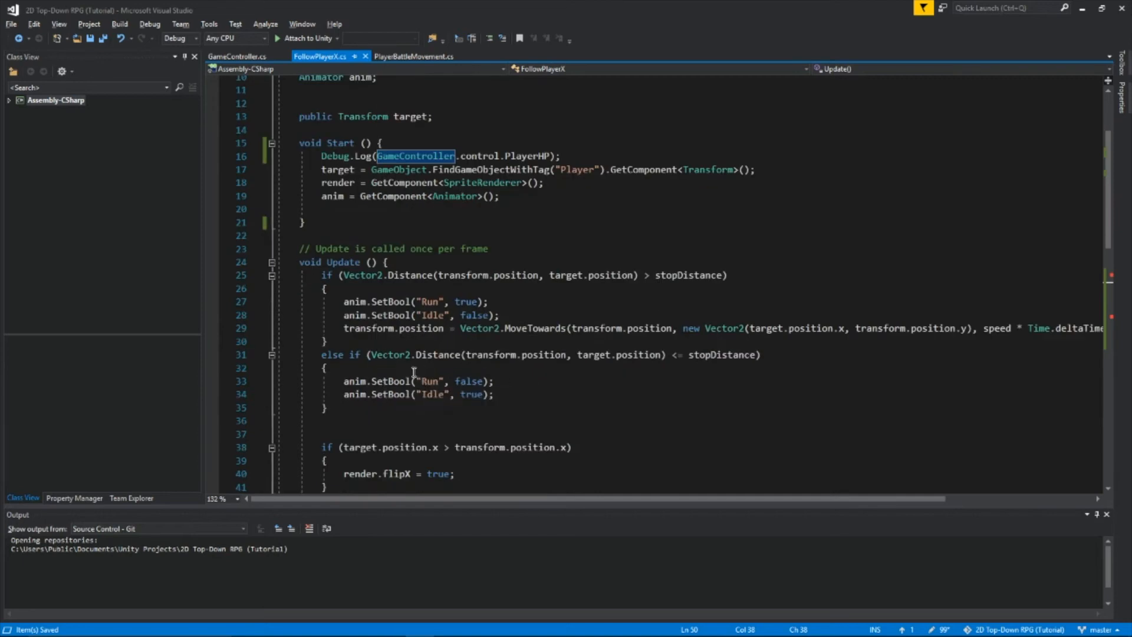
left_click(361, 366)
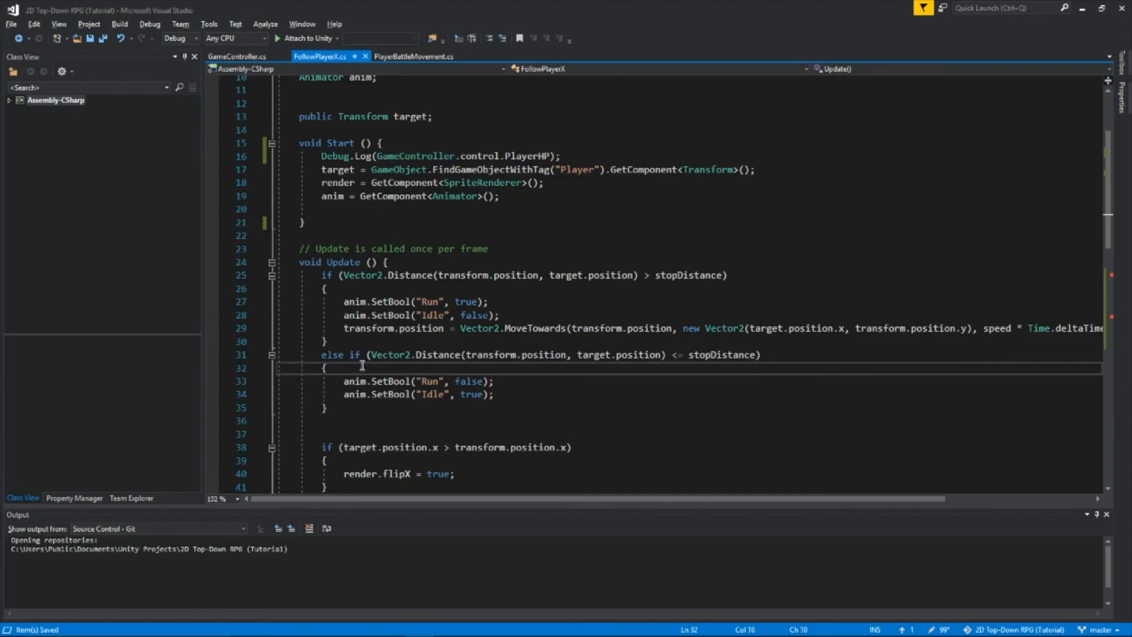
Add StopCoroutine("DamagePlayer"); to the chase branch of FollowPlayerX's Update.
key("enter")
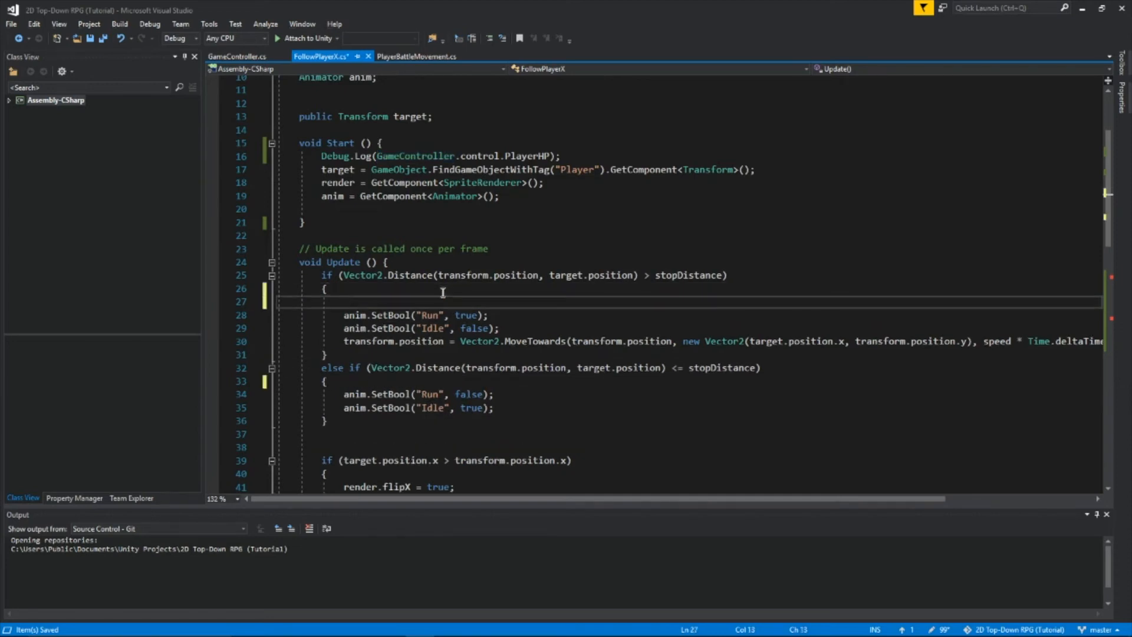
type("StopCoroutine(\"DamagePlayer\");")
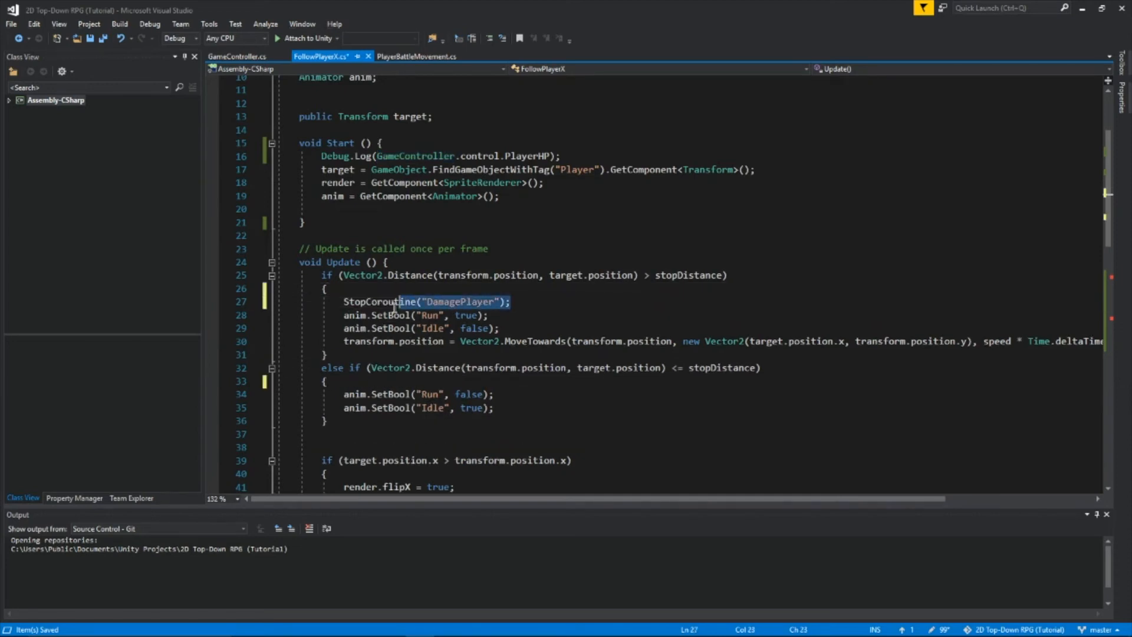
left_click(368, 289)
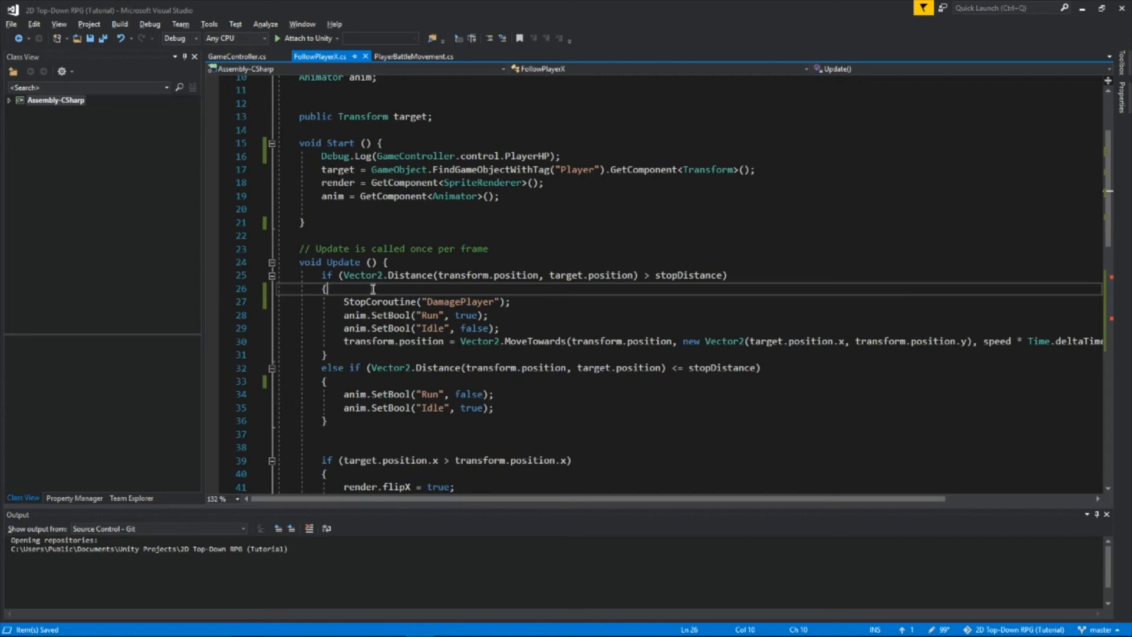
mouse_move(454, 223)
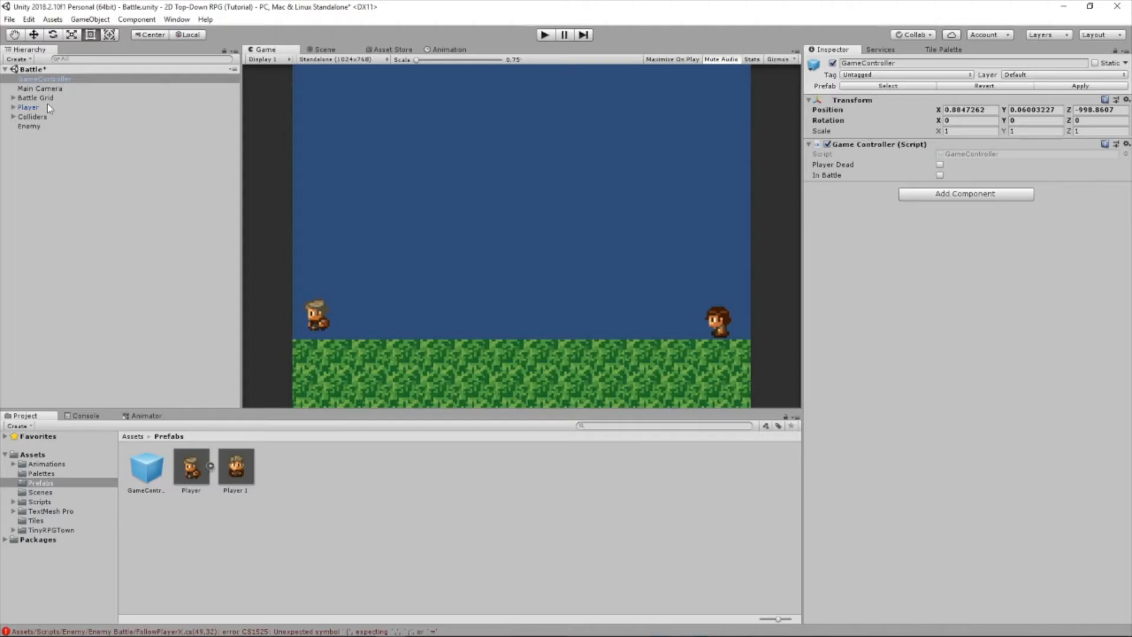
Create a Hitbox child under Player with a Box Collider 2D and view it in the Scene.
left_click(28, 107)
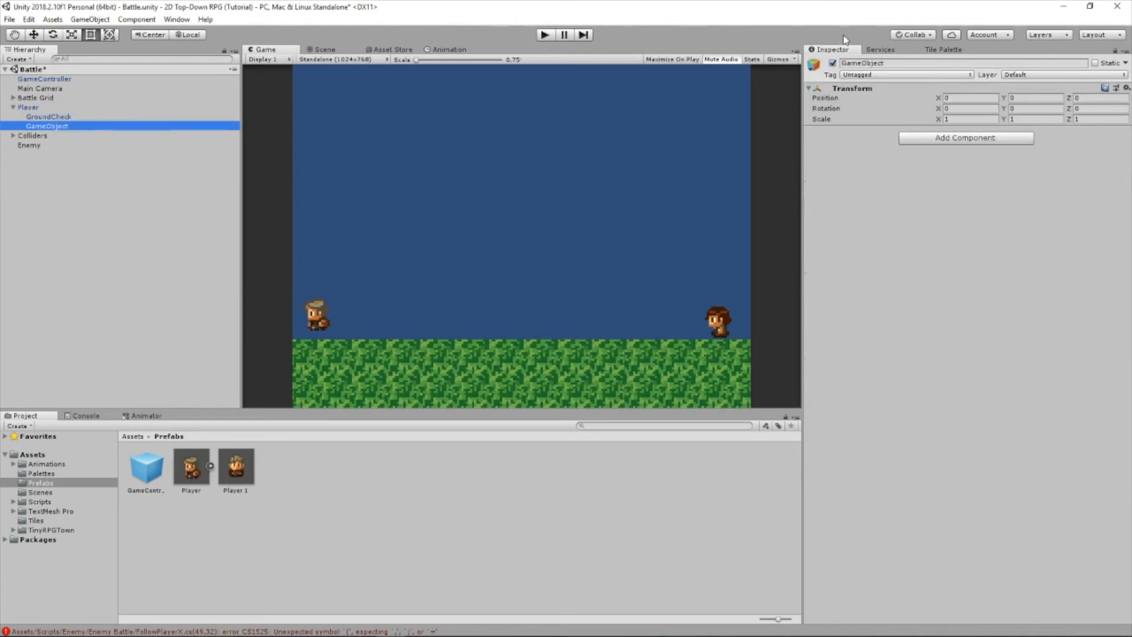
double_click(863, 62)
type("box")
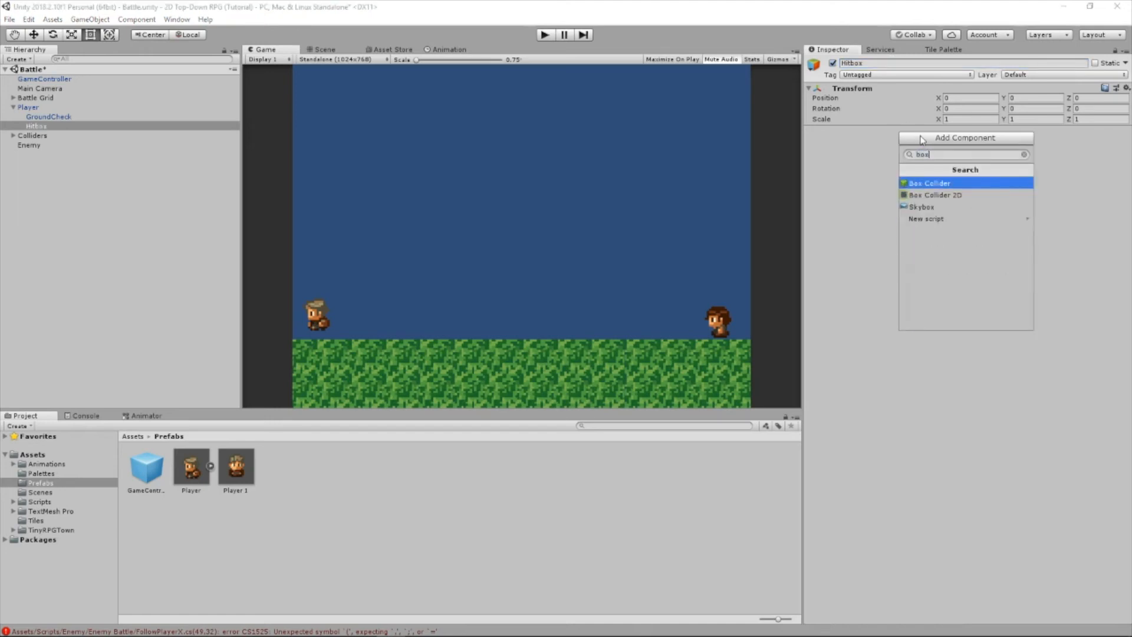
left_click(934, 195)
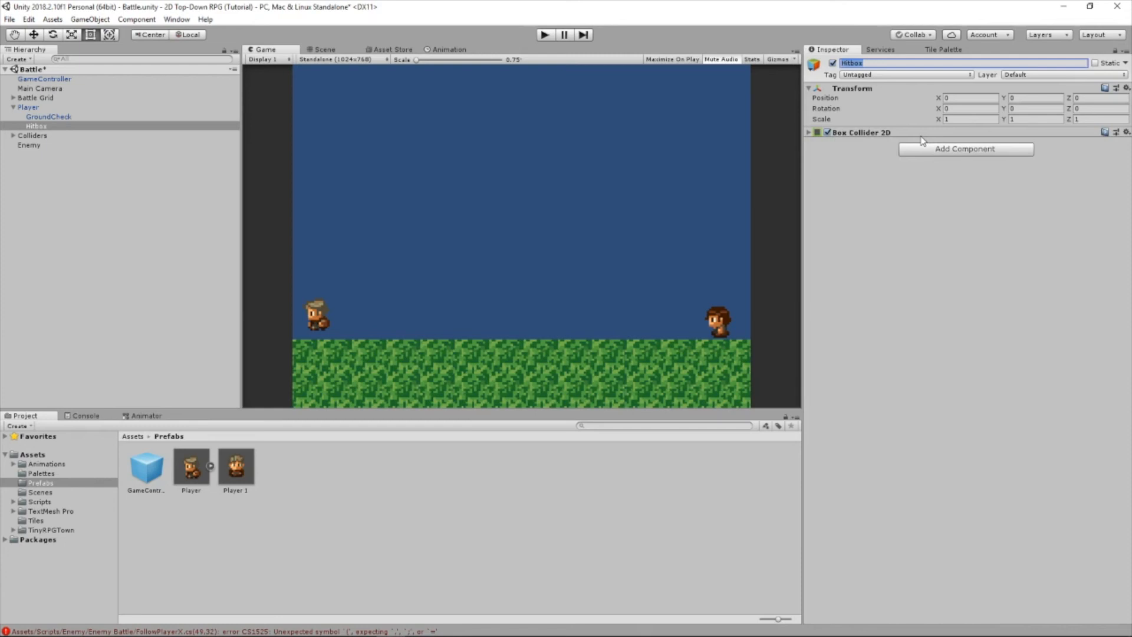
left_click(324, 49)
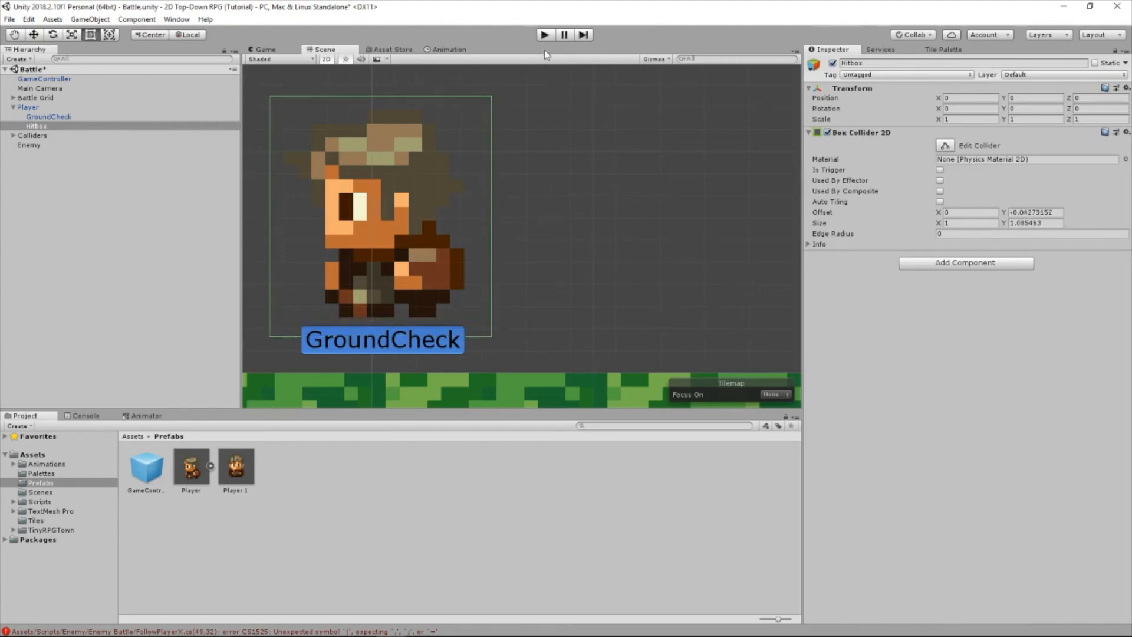
Attempt to run the game, which is blocked by unfixed compiler errors.
left_click(545, 34)
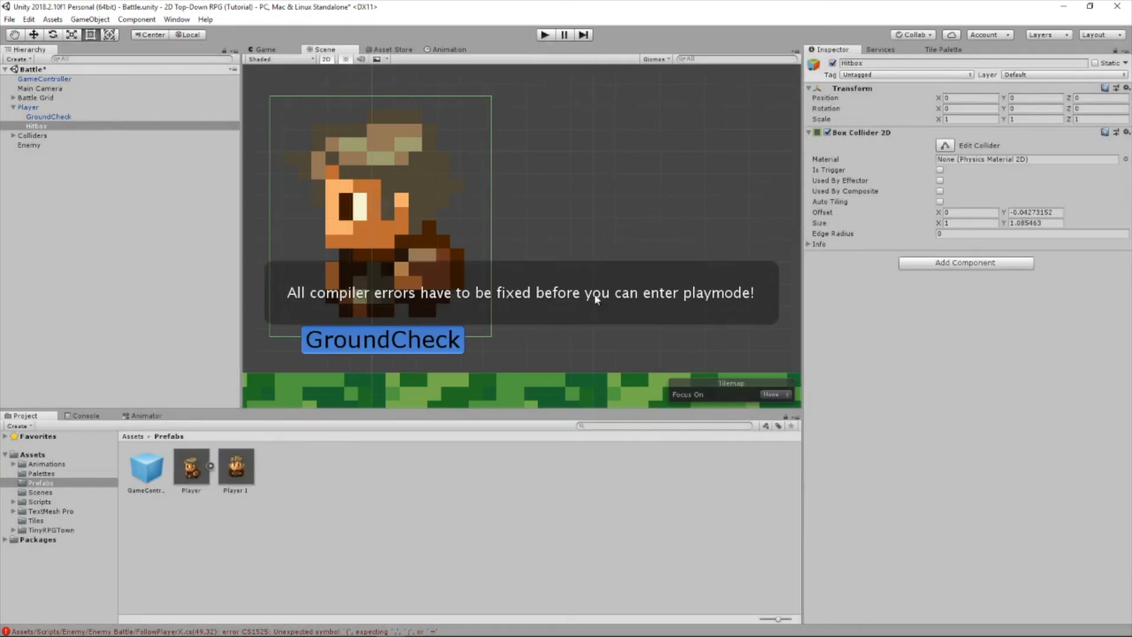
mouse_move(201, 619)
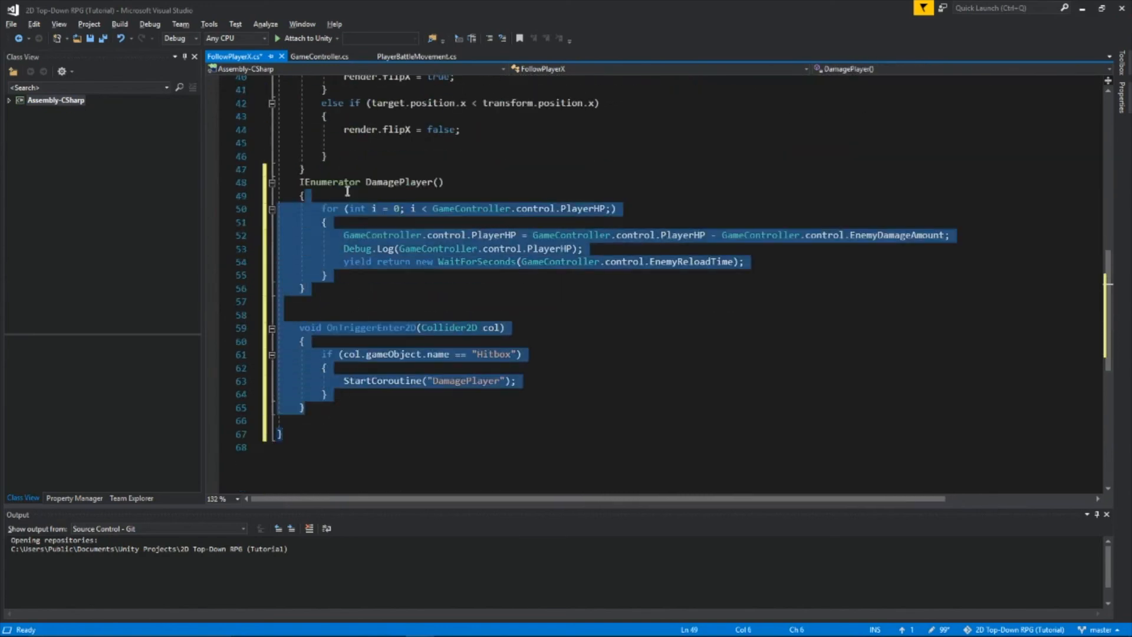
Close Update's braces before DamagePlayer, run the battle logging HP 100 to 70, then clear the Console.
scroll("up", 3)
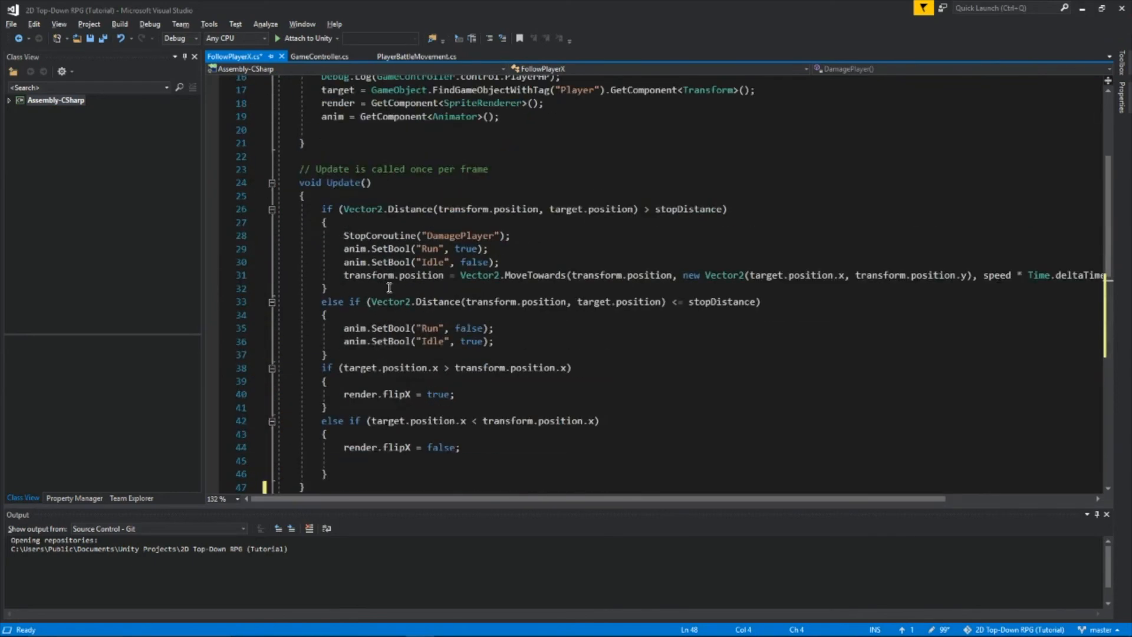
scroll("down", 3)
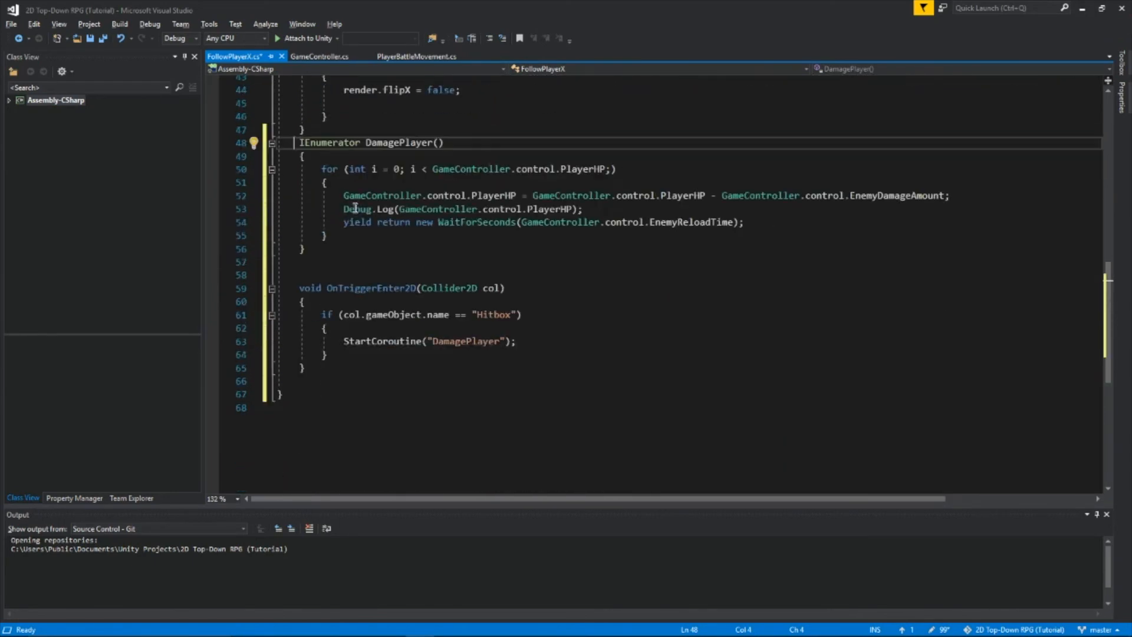
mouse_move(329, 374)
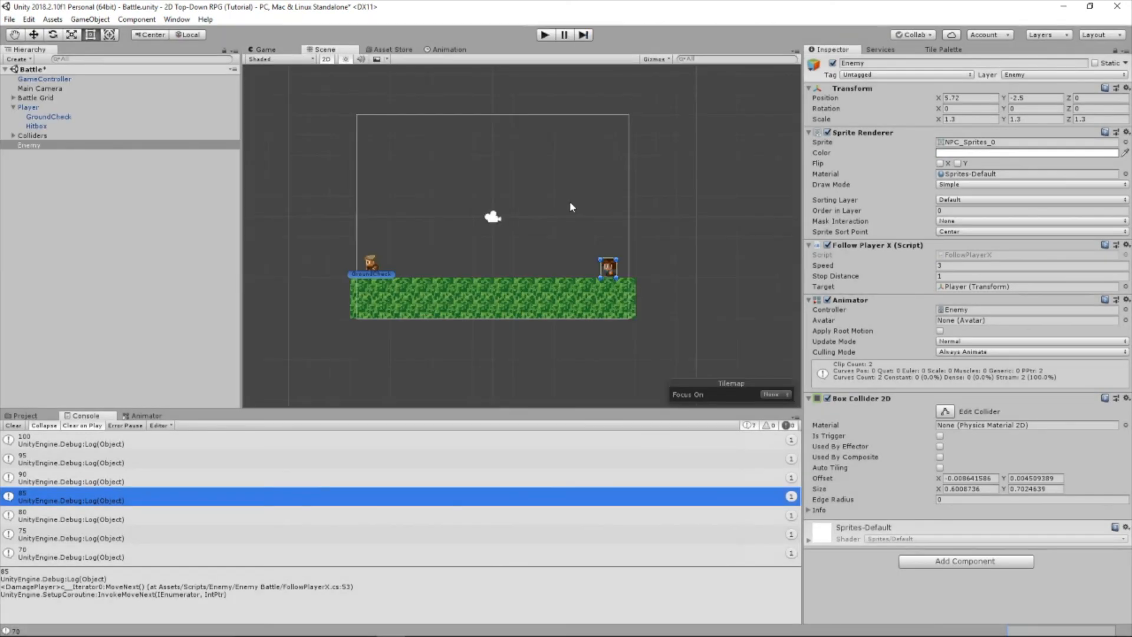
left_click(13, 426)
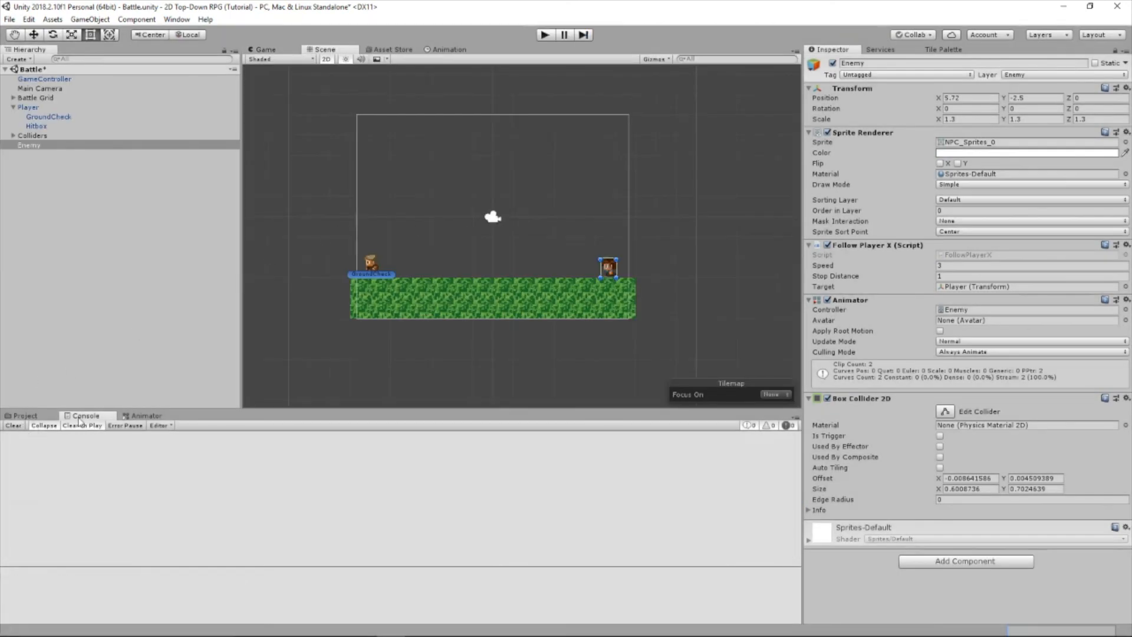